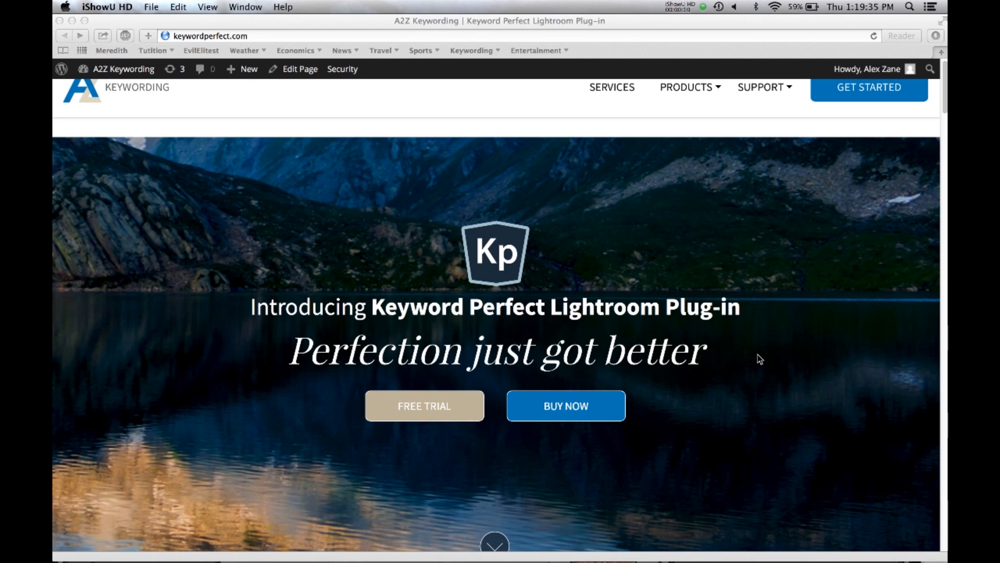
mouse_move(878, 238)
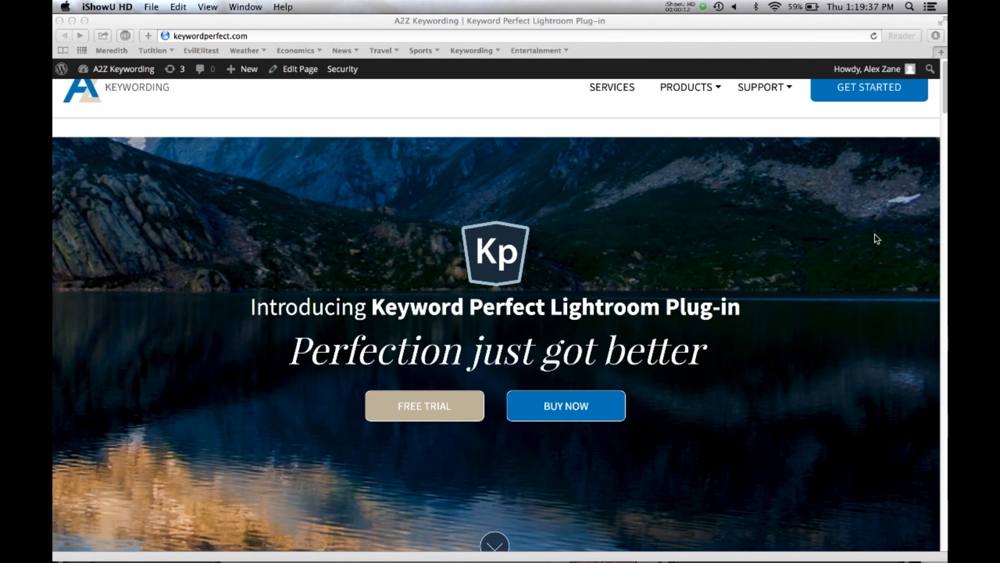
mouse_move(843, 210)
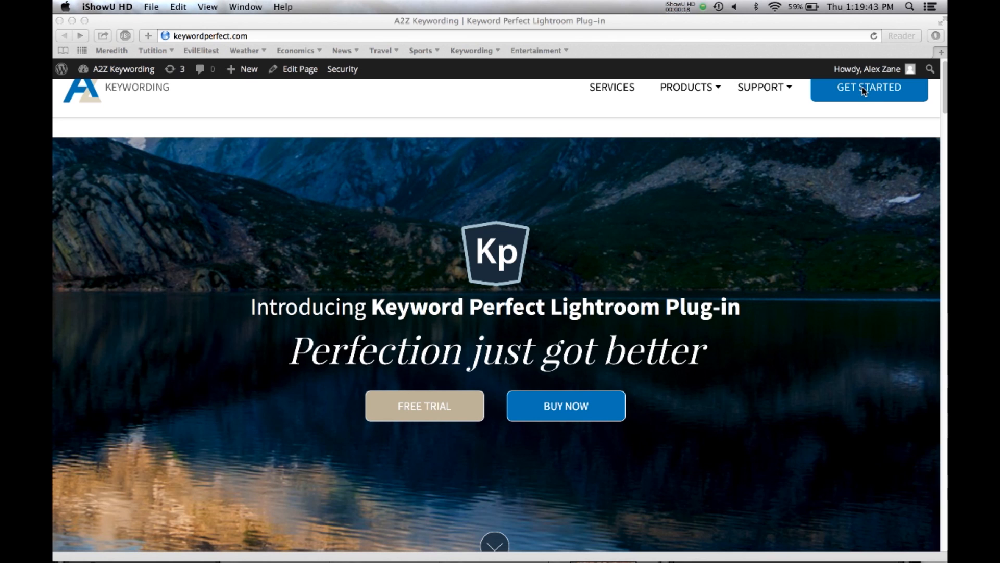
- Load the Plans & Features pricing page via GET STARTED and scroll through the five plans
click(865, 93)
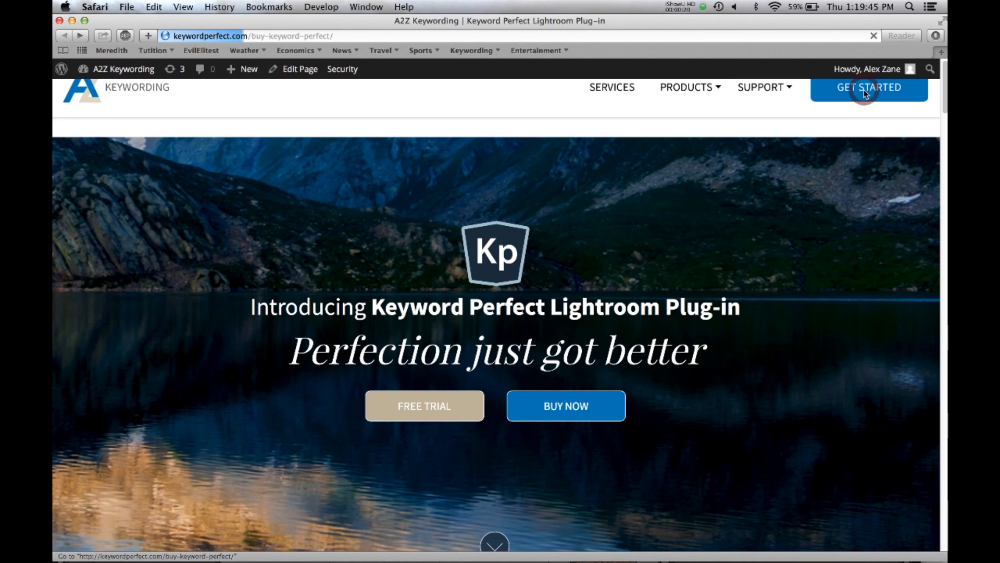
click(869, 88)
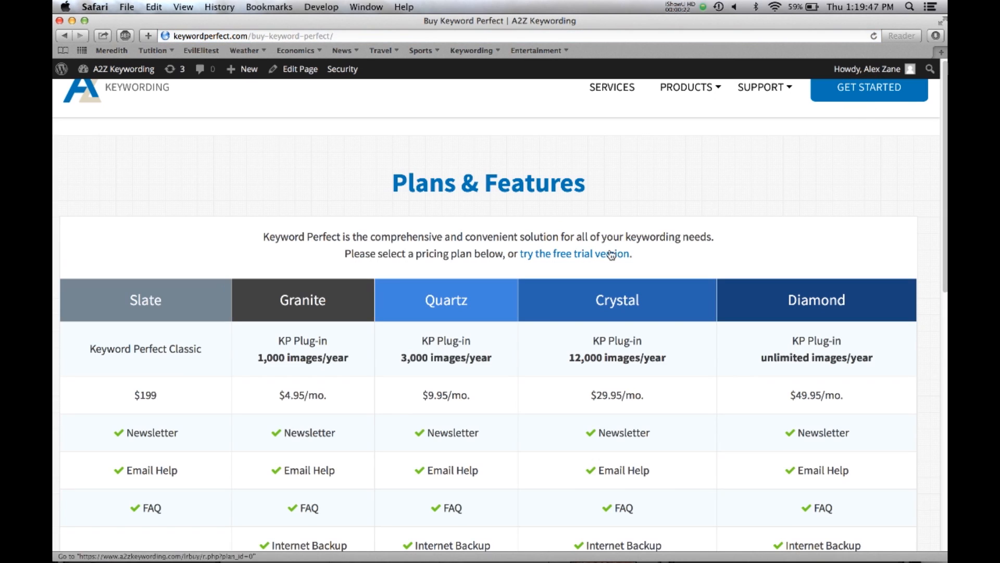
mouse_move(576, 394)
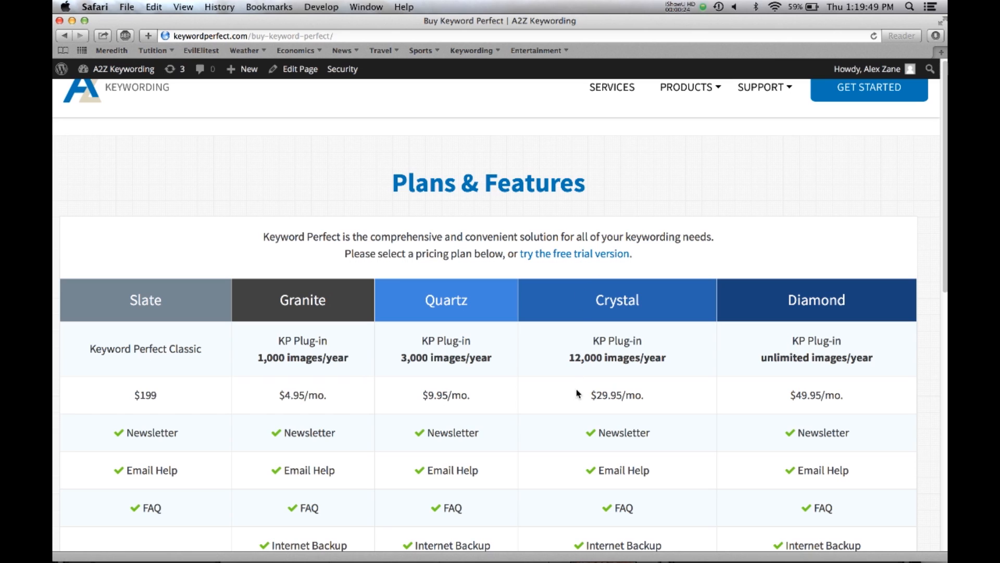
scroll(down, 3)
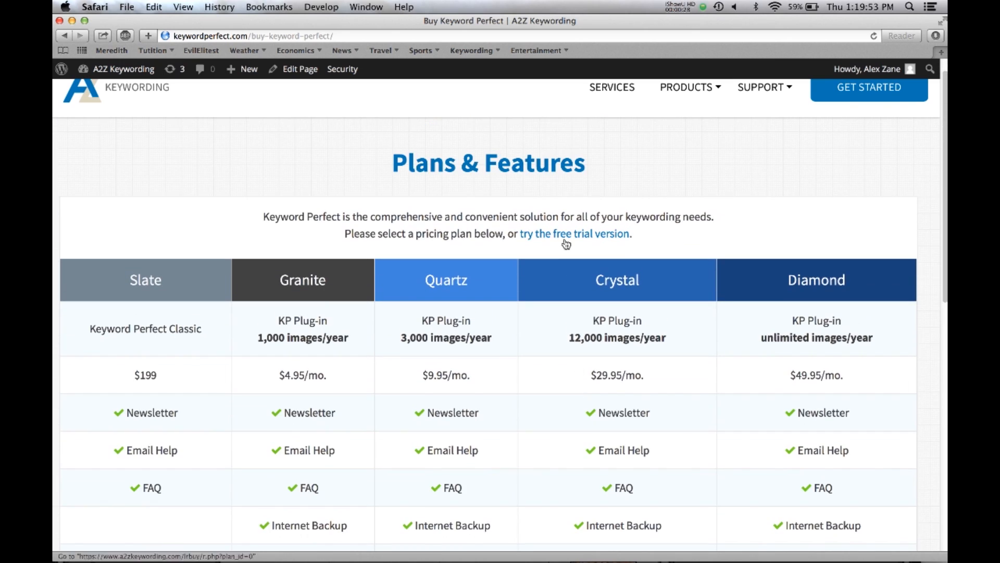
mouse_move(586, 240)
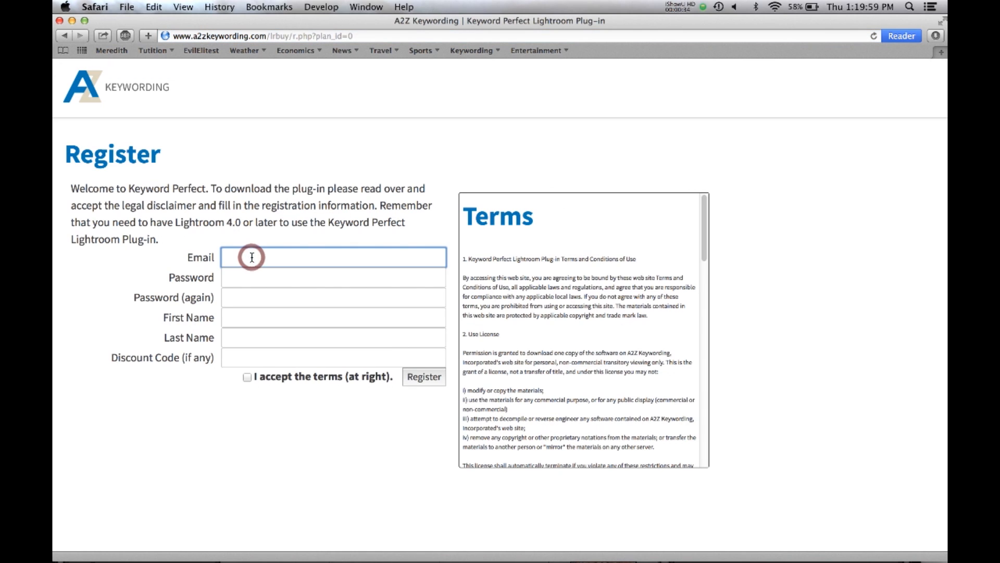
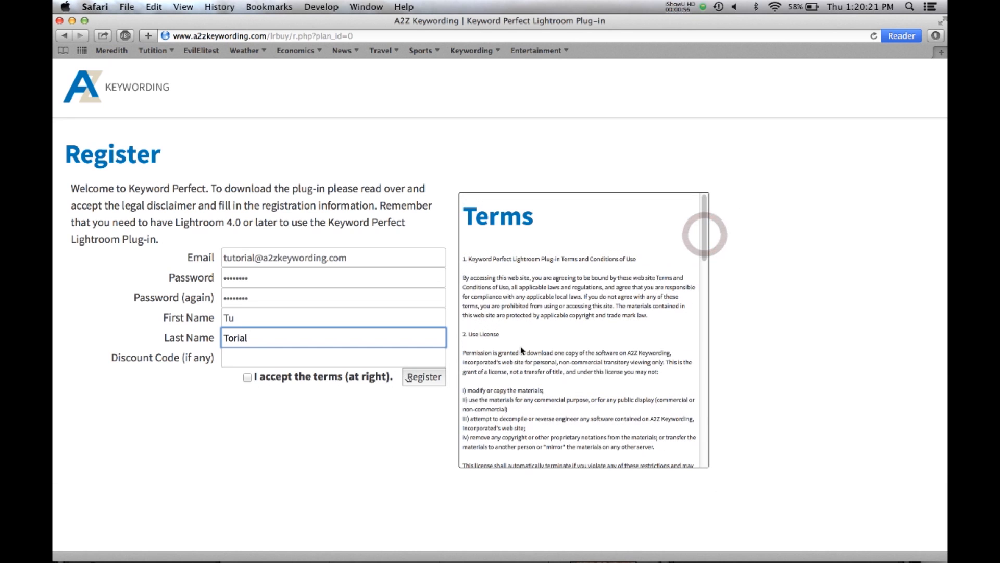
- Accept the terms of use and submit the registration
click(246, 377)
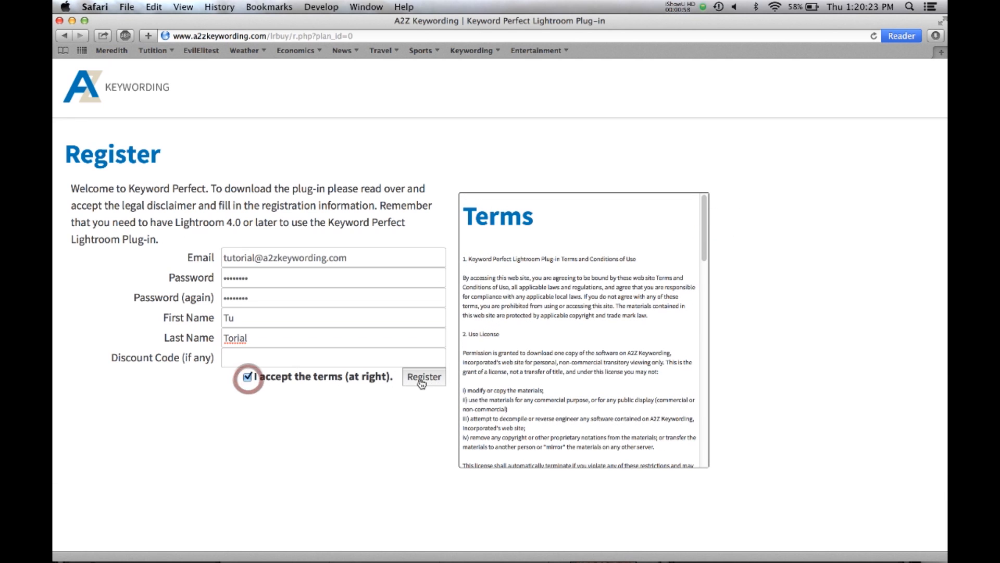
click(423, 377)
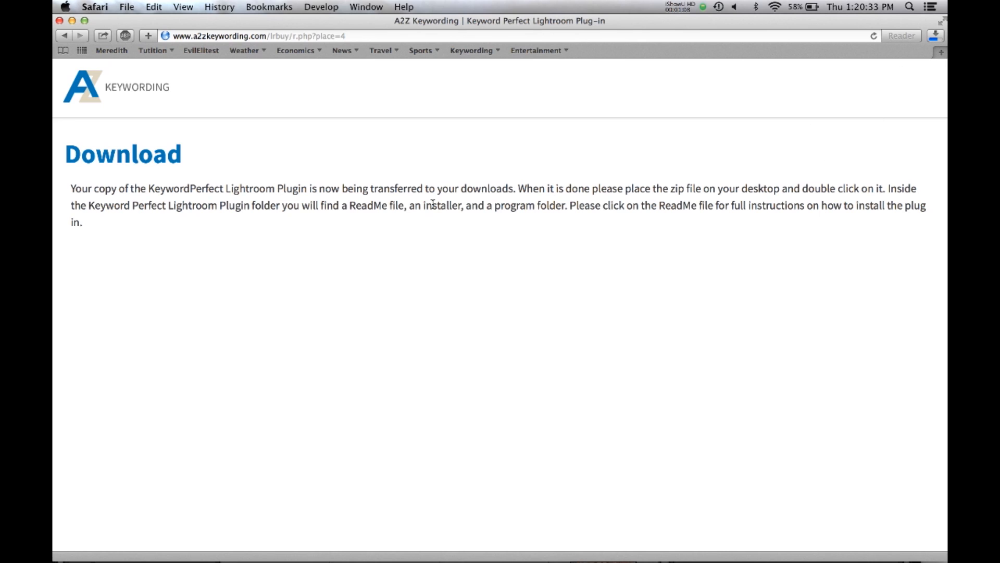
mouse_move(602, 192)
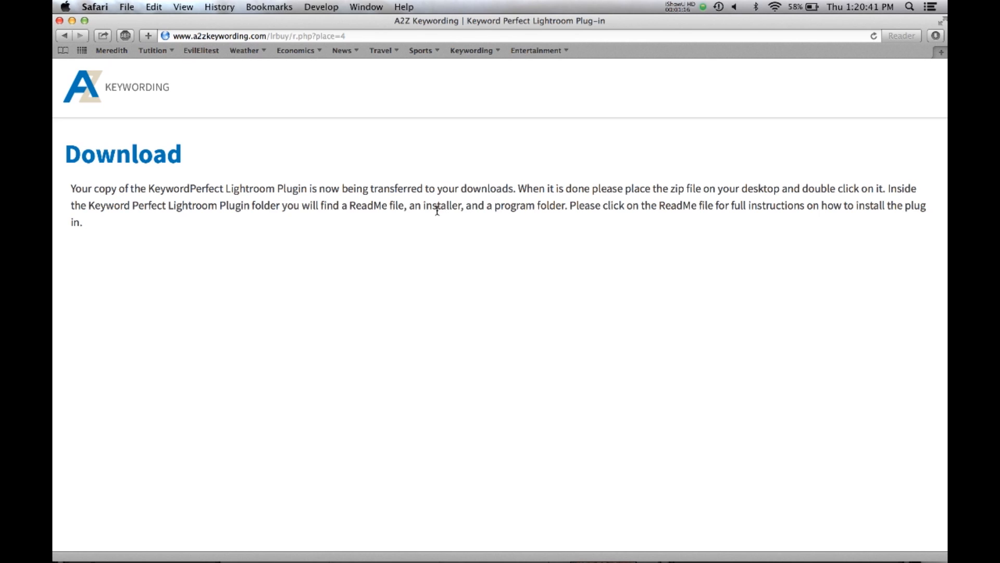
mouse_move(443, 211)
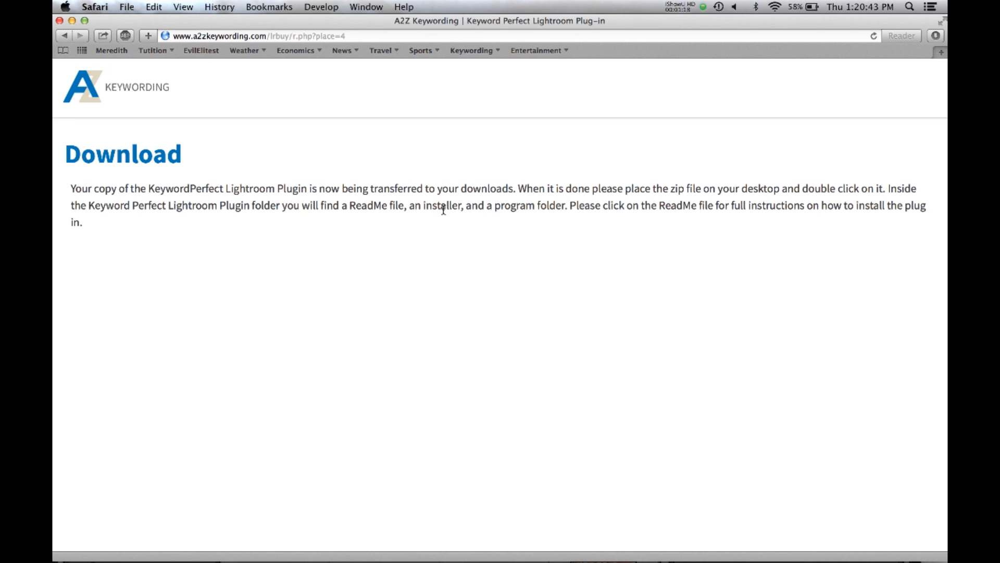
mouse_move(385, 211)
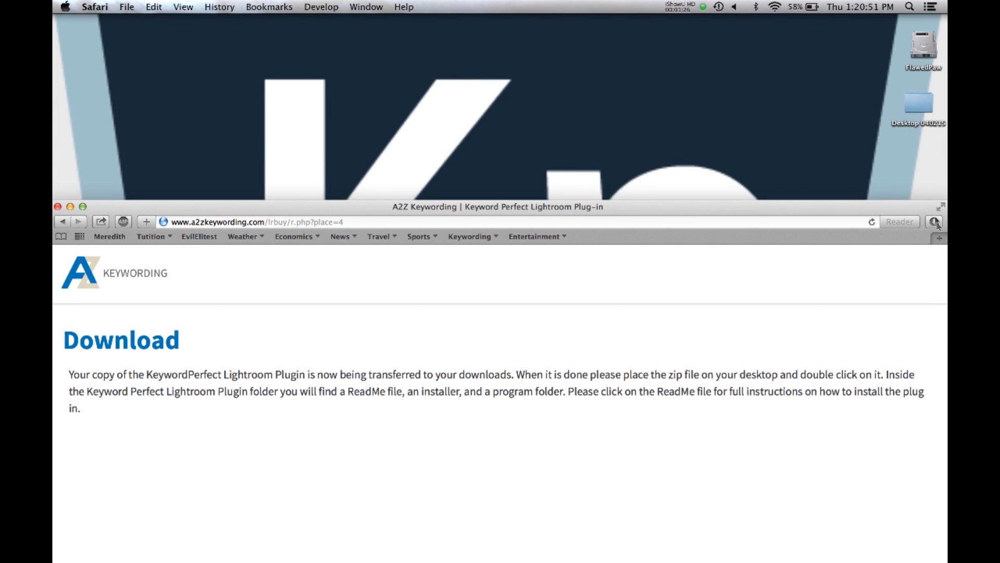
- From Safari's Downloads list, unzip the Keyword Perfect installation folder onto the desktop in Finder
click(934, 221)
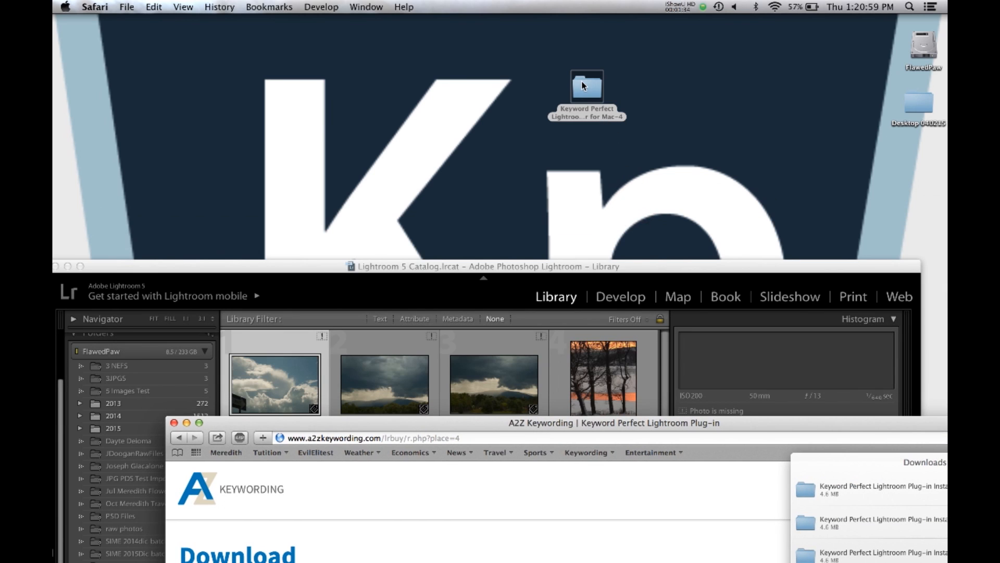
double_click(588, 84)
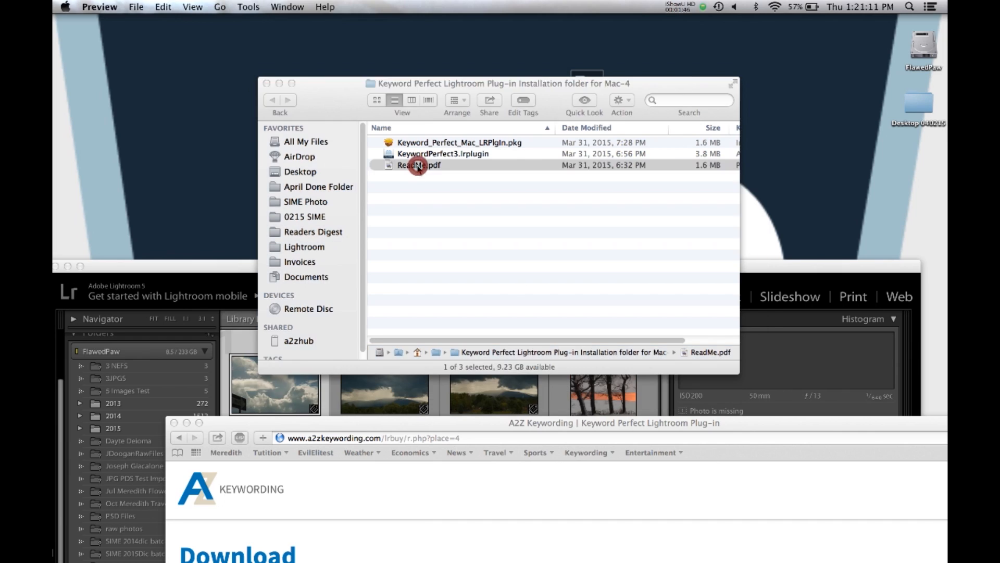
double_click(417, 165)
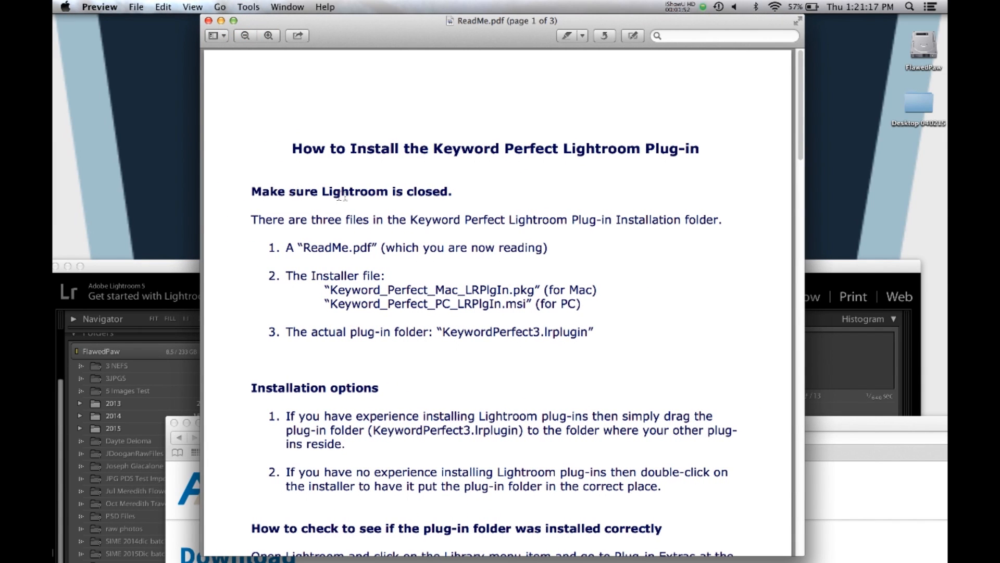
mouse_move(176, 270)
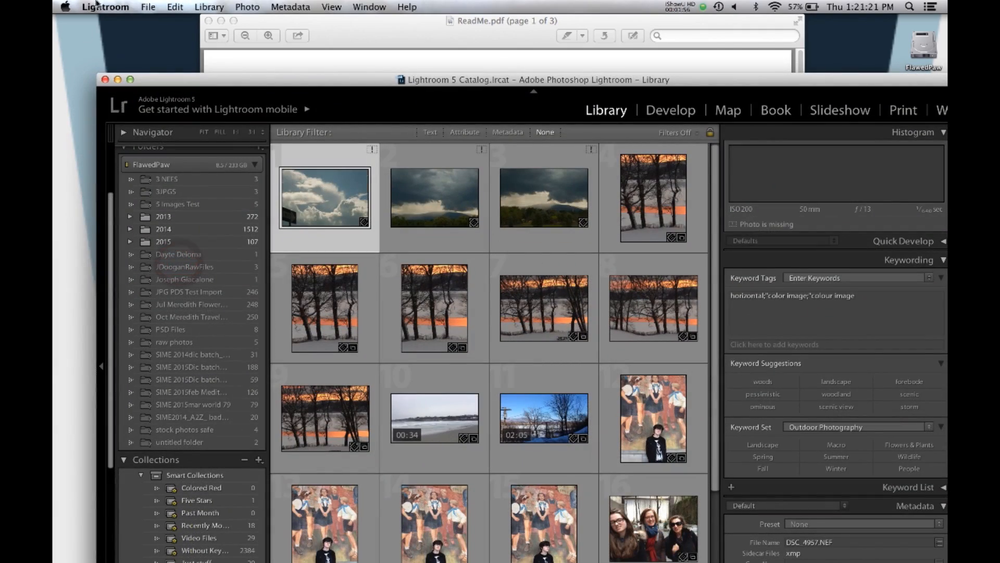
click(104, 7)
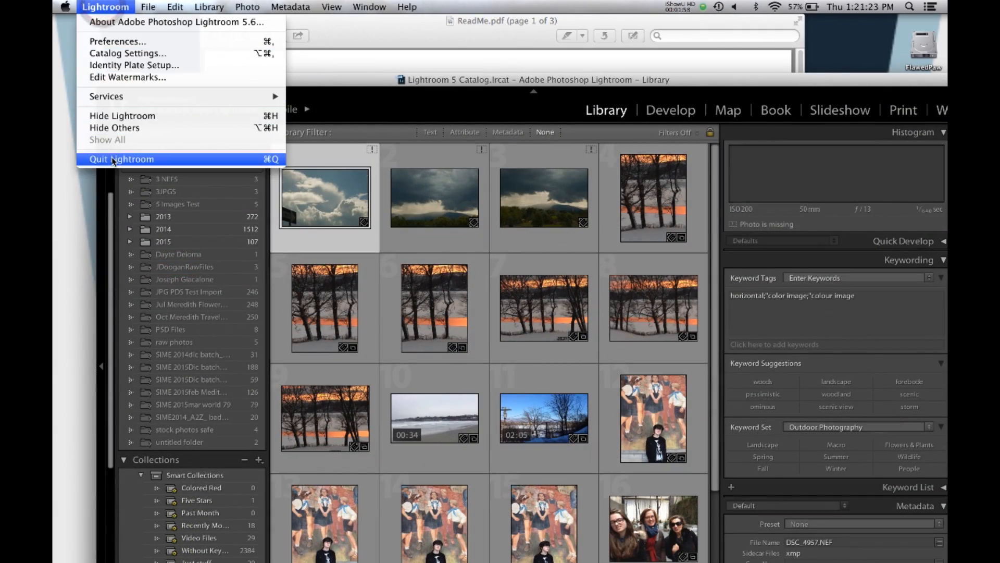
click(121, 159)
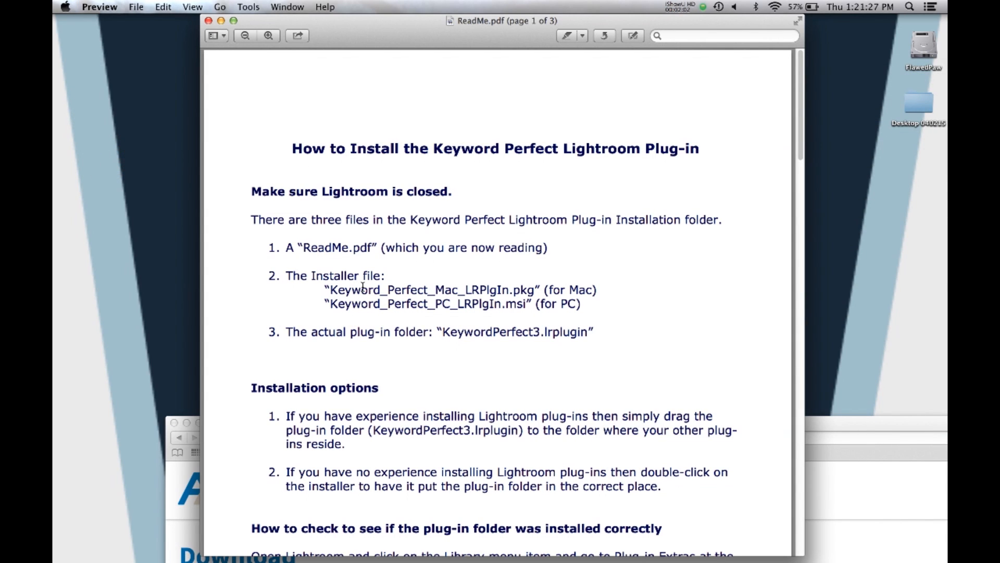
mouse_move(336, 379)
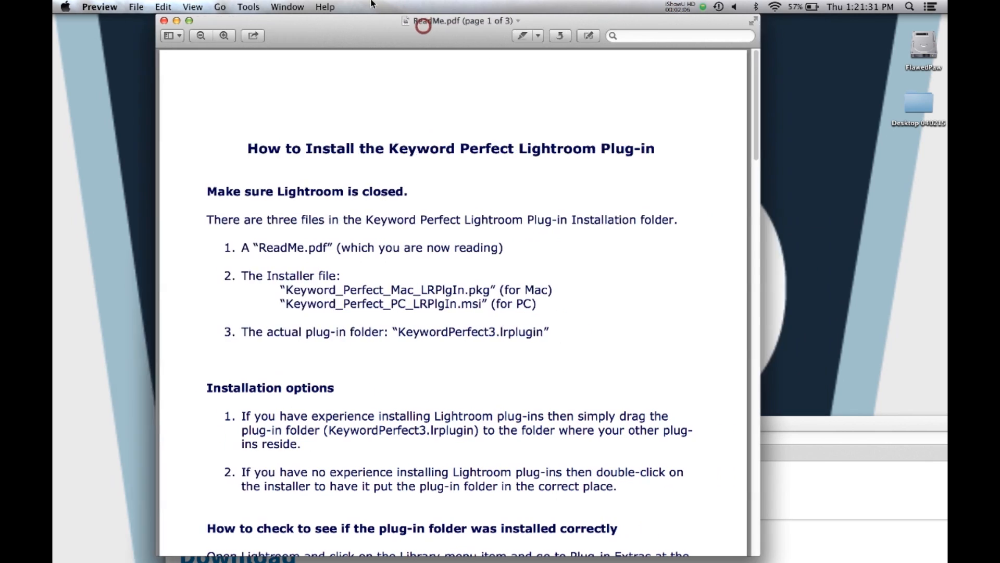
- Place the Finder installation folder window beside the ReadMe instructions and bring it forward
scroll(down, 3)
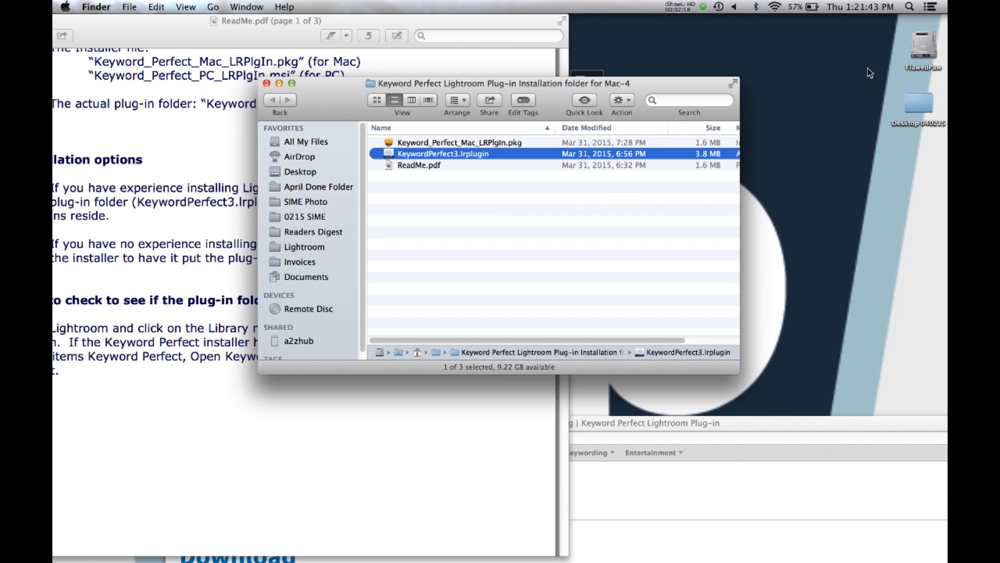
mouse_move(336, 99)
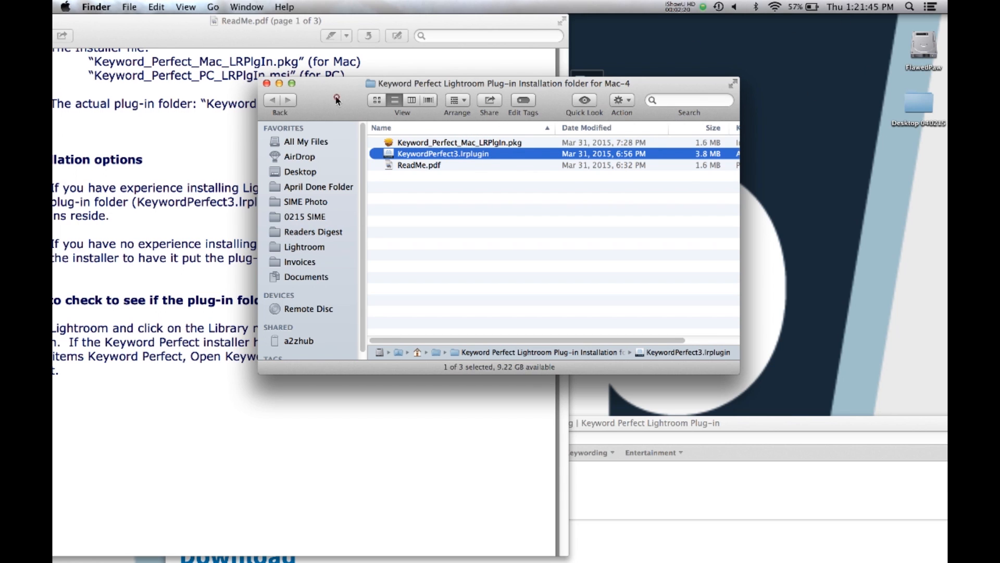
drag(338, 84, 424, 53)
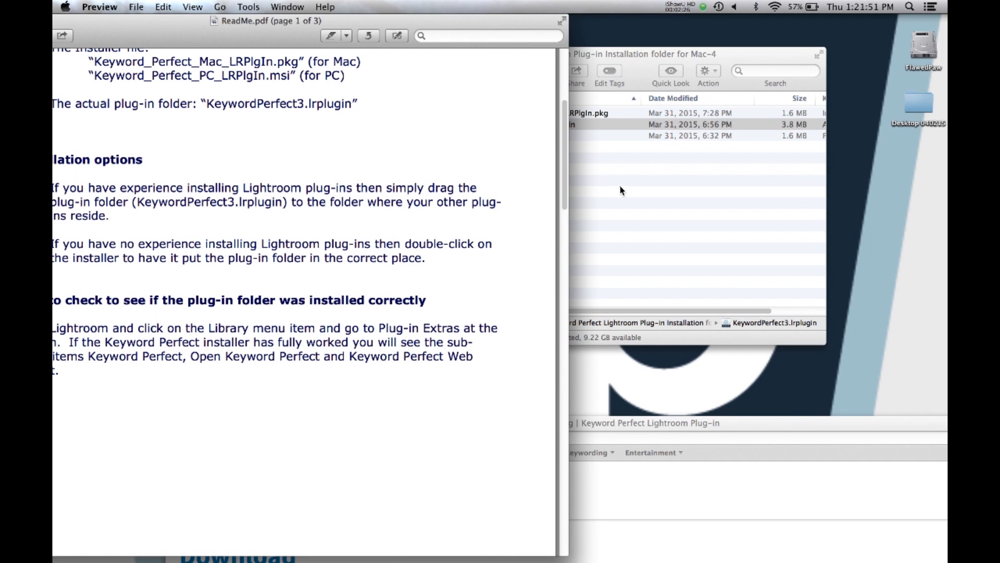
click(531, 124)
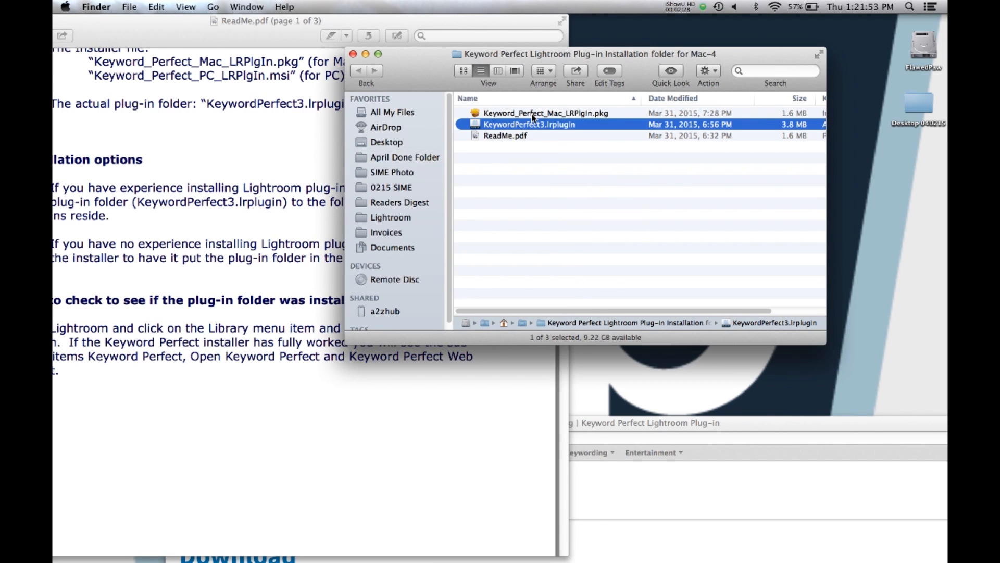
- After the unidentified developer alert blocks the installer, unlock Security & Privacy with the admin password
double_click(533, 113)
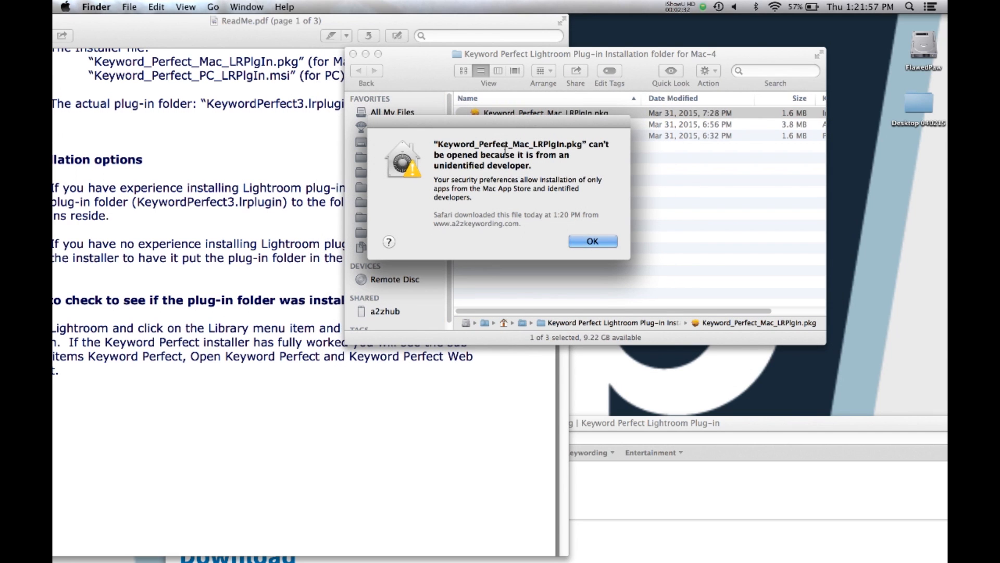
mouse_move(609, 231)
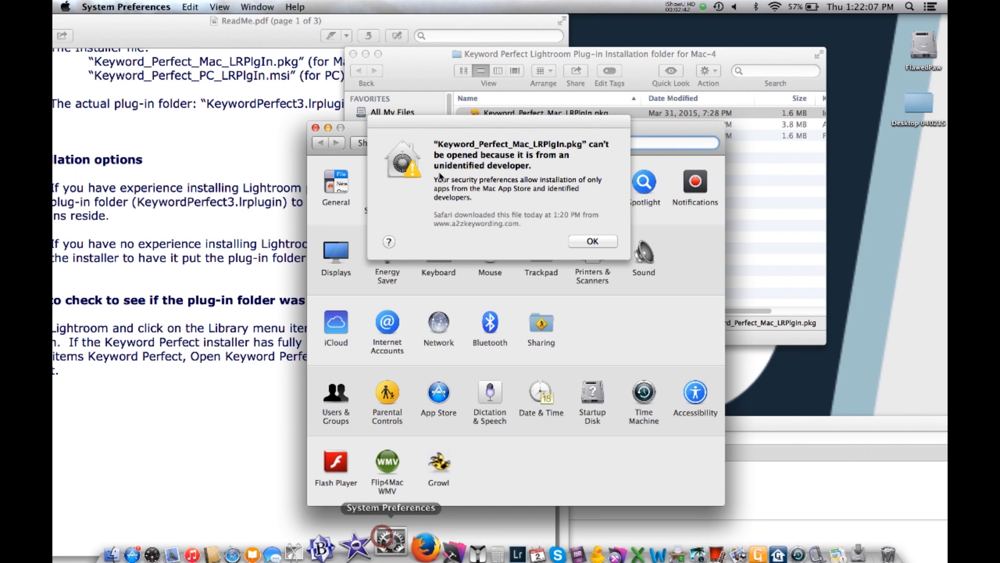
click(592, 242)
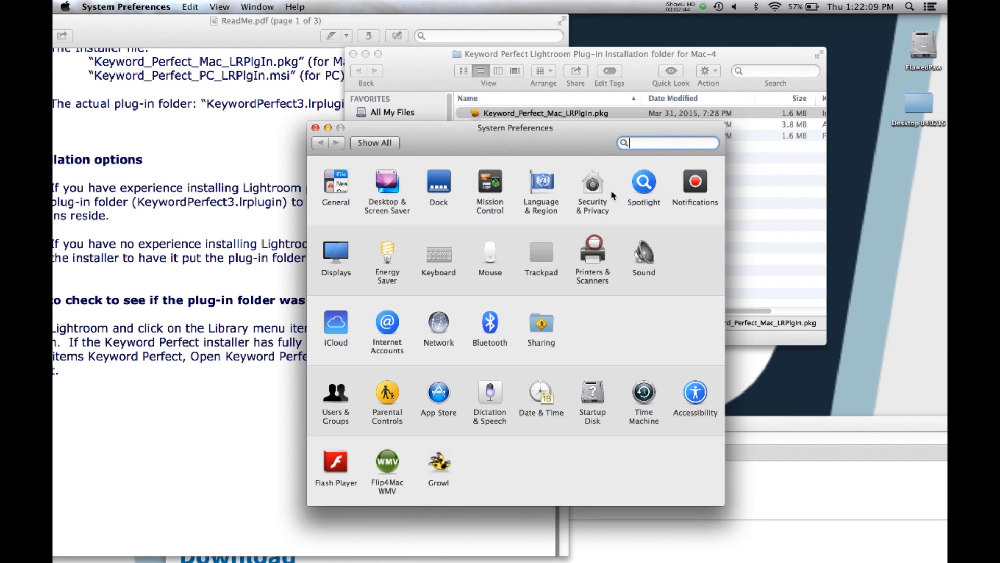
click(592, 187)
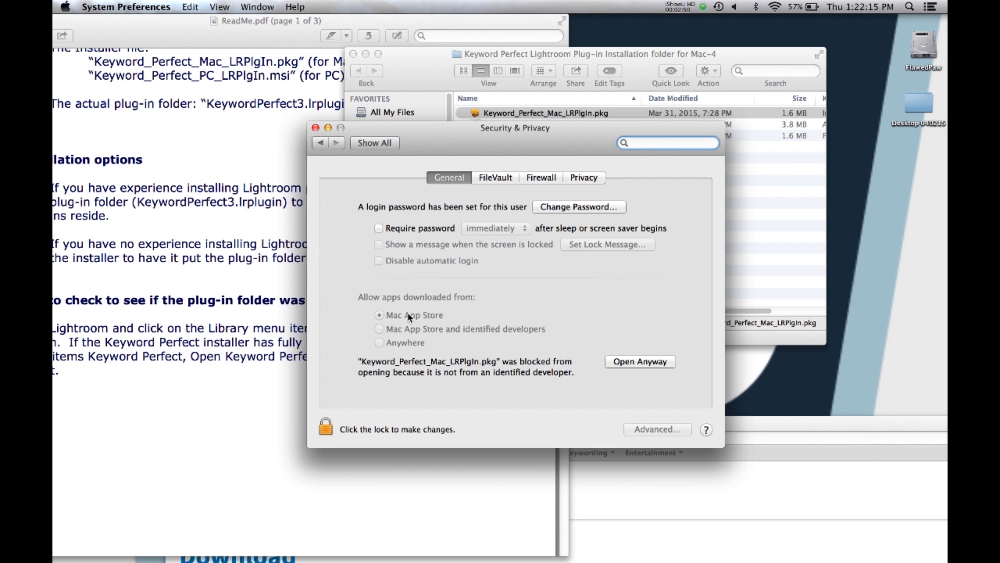
click(325, 429)
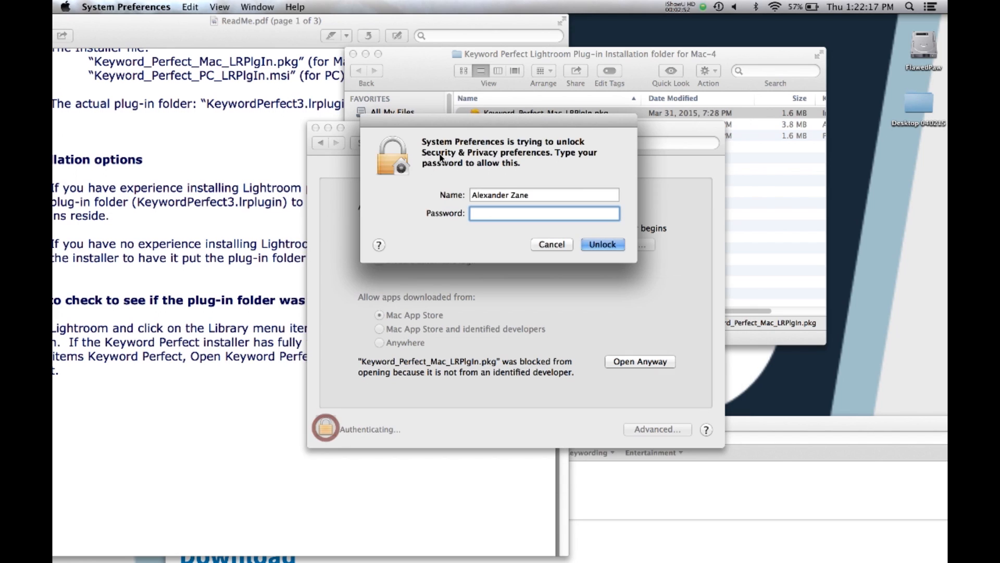
text(••••)
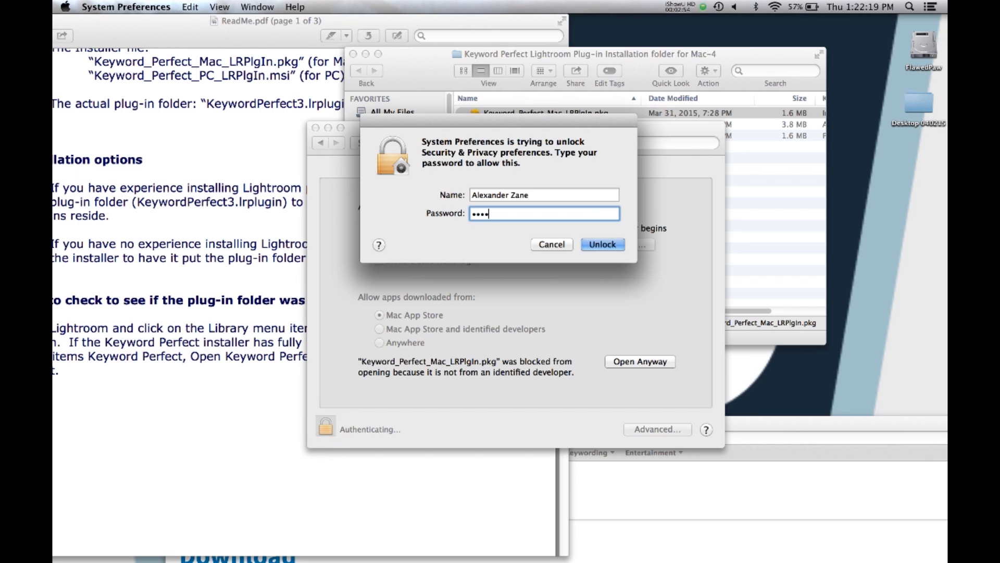
text(••)
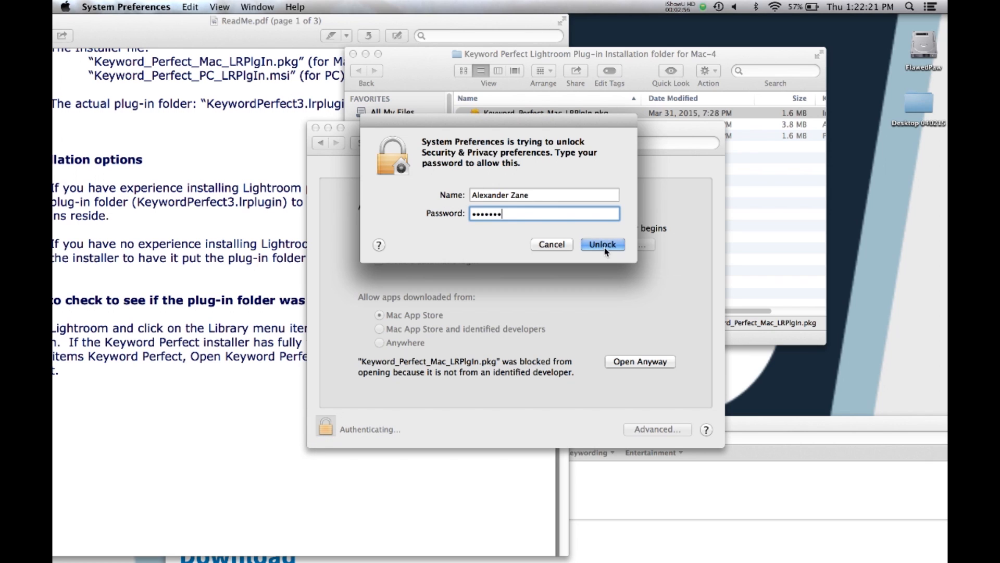
click(602, 244)
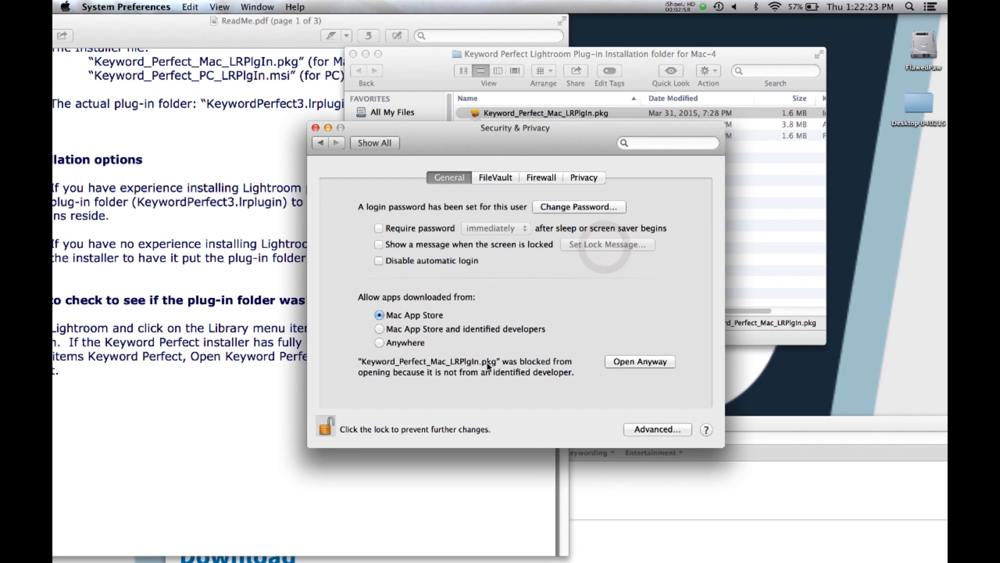
- Allow apps downloaded from Anywhere and close the security settings
click(640, 360)
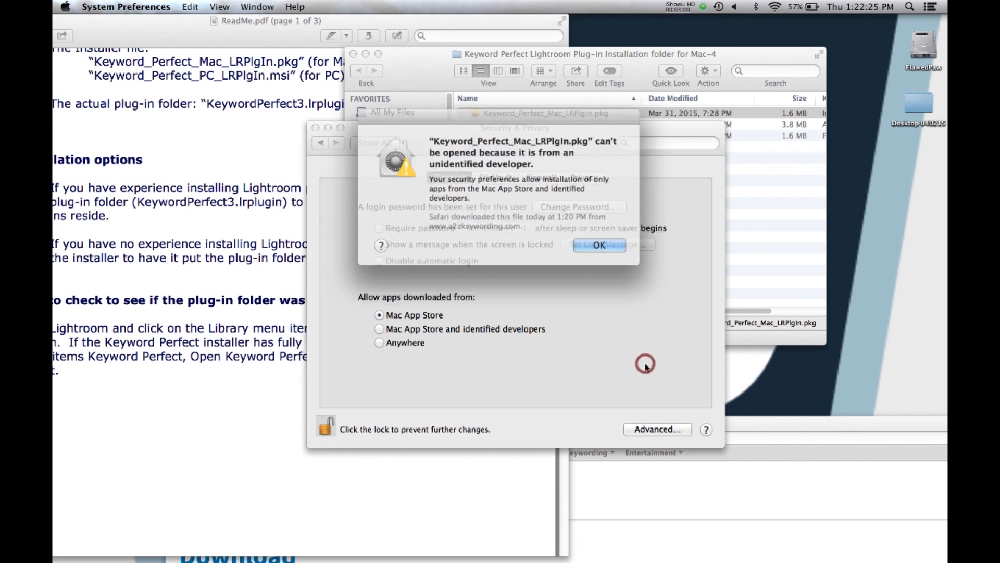
click(599, 245)
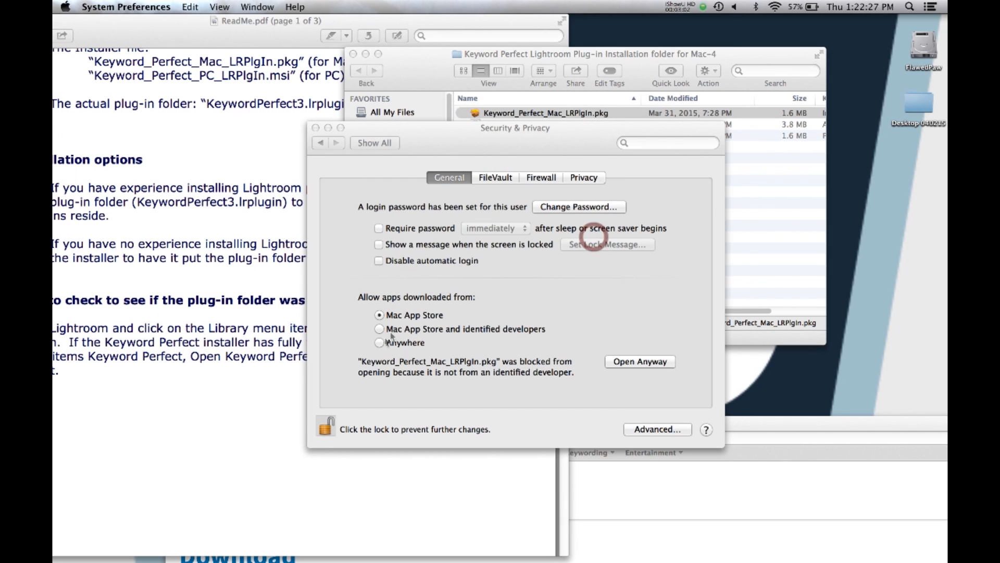
click(379, 341)
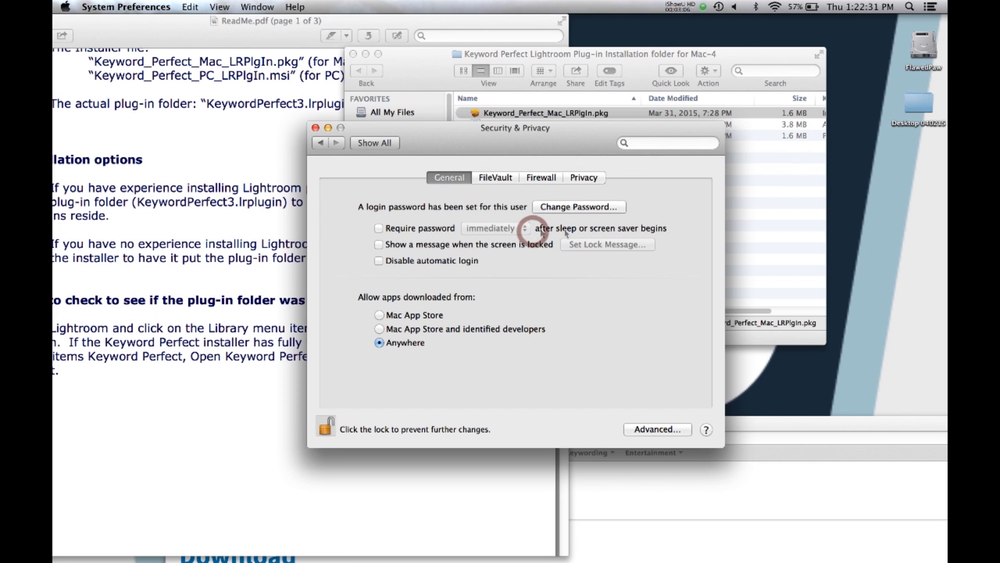
click(325, 429)
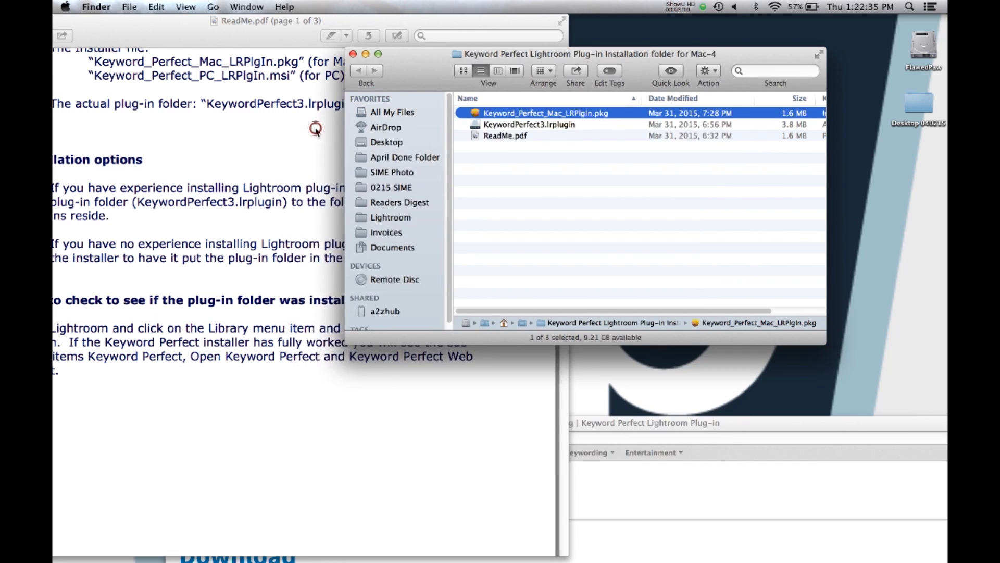
- Run the .pkg installer with a standard install on the FlawedPaw disk, authorised with the admin password
double_click(550, 113)
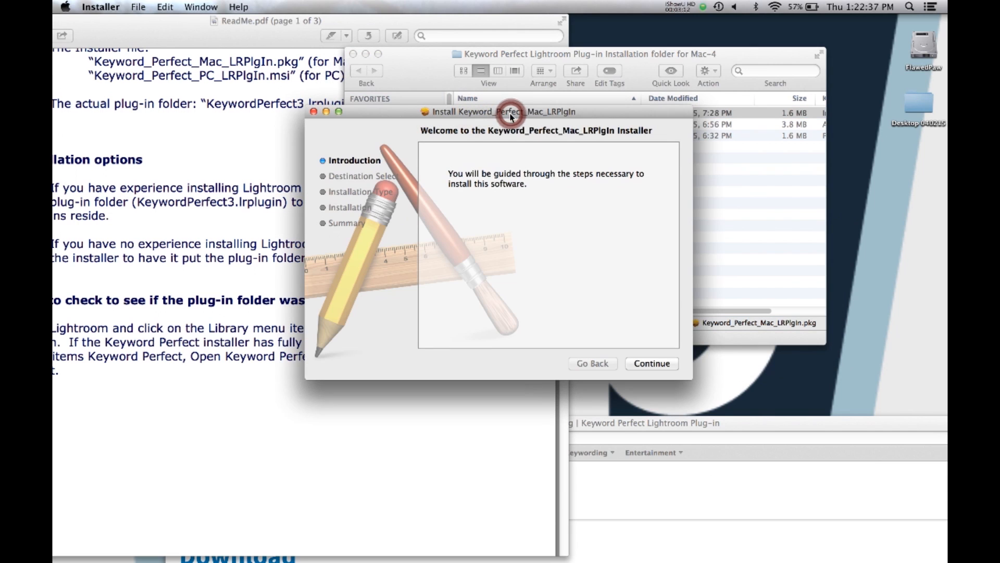
click(652, 362)
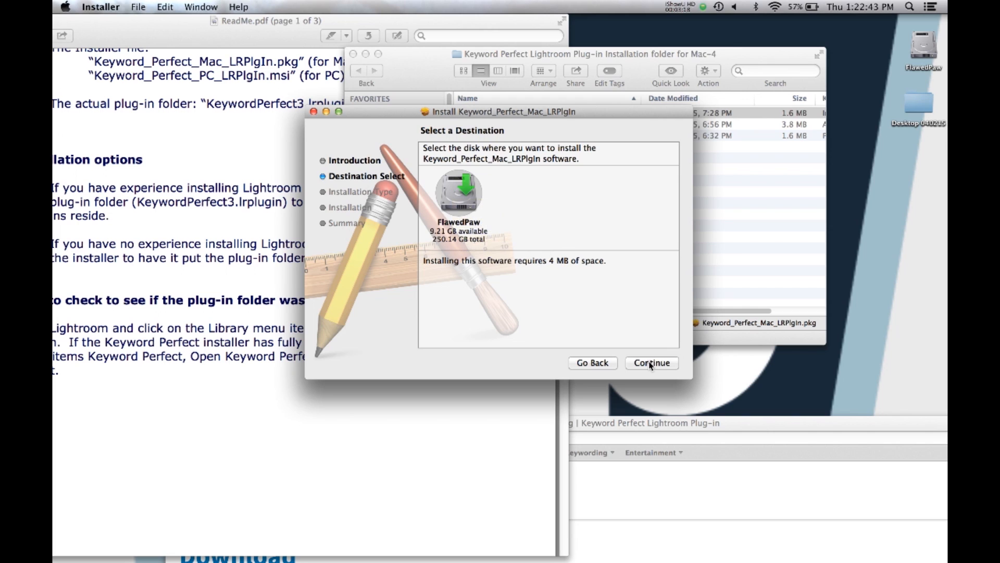
click(651, 363)
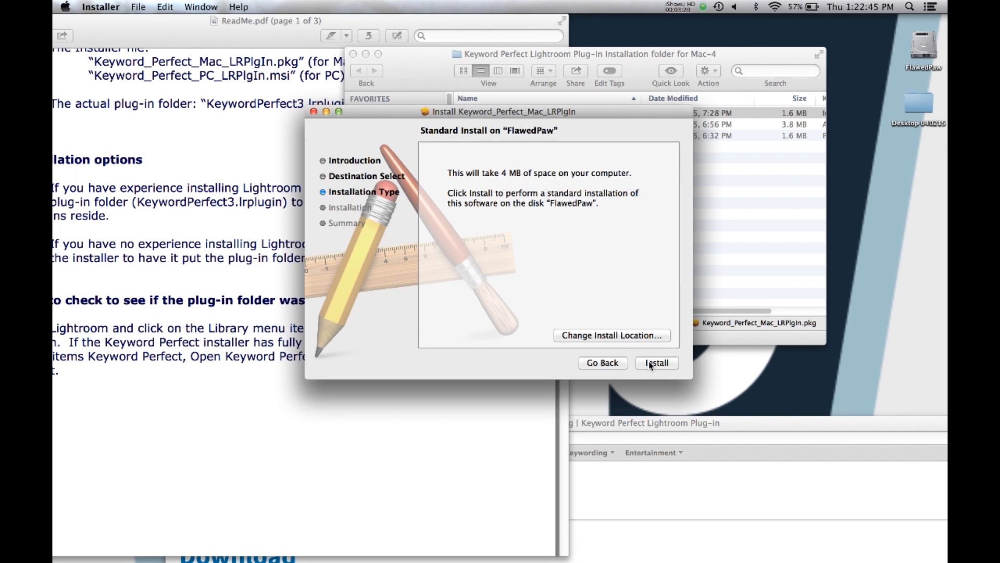
click(656, 363)
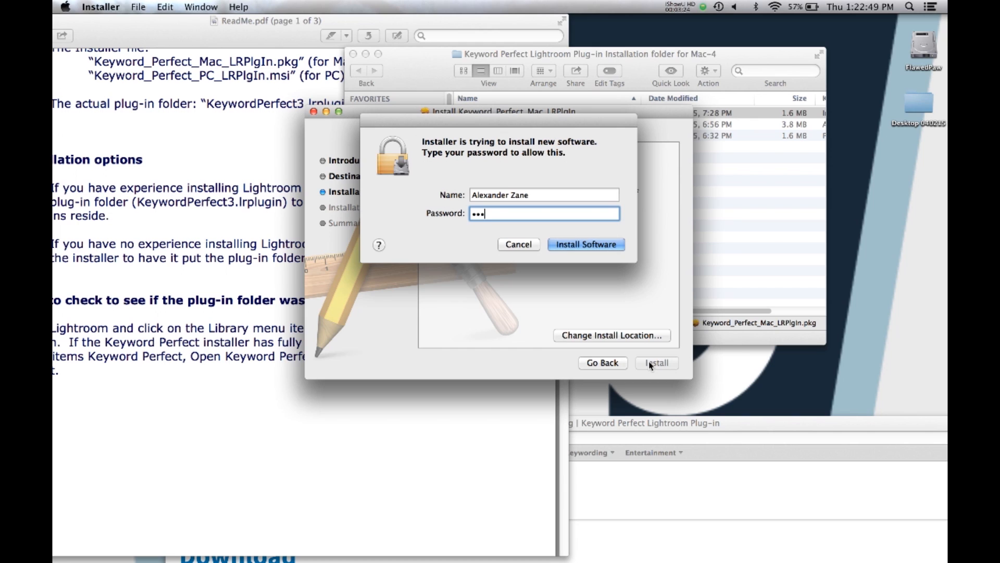
text(••••)
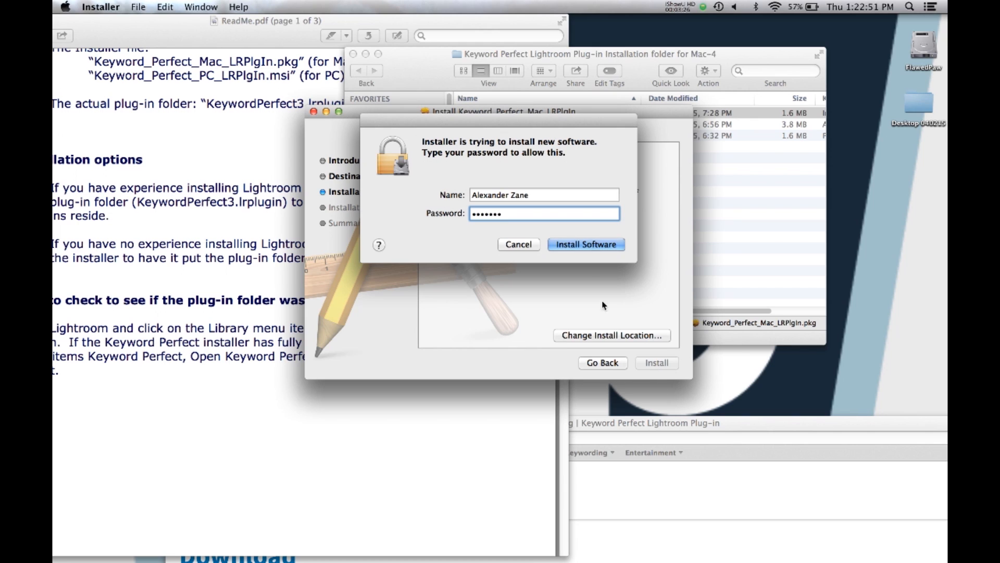
click(586, 243)
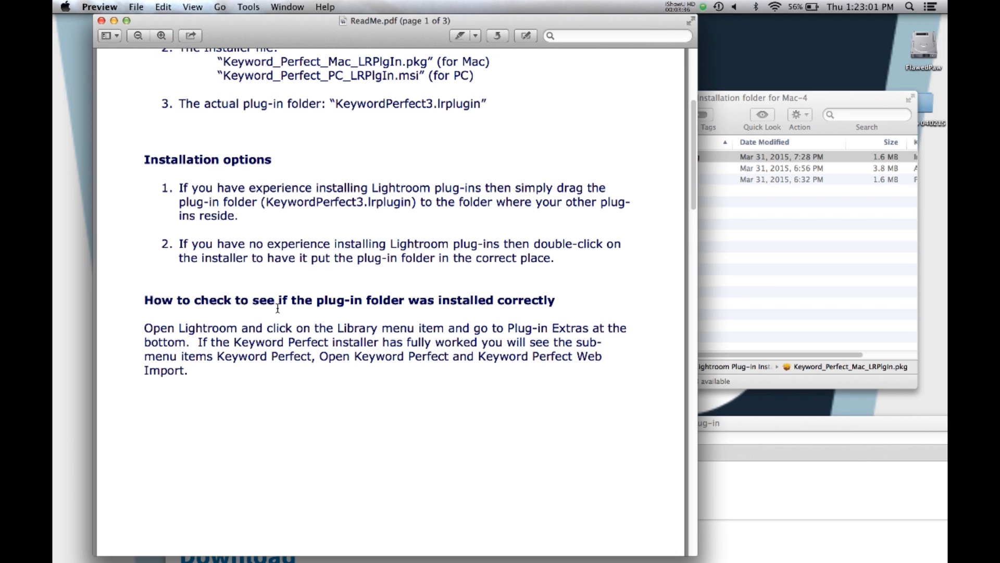
mouse_move(472, 366)
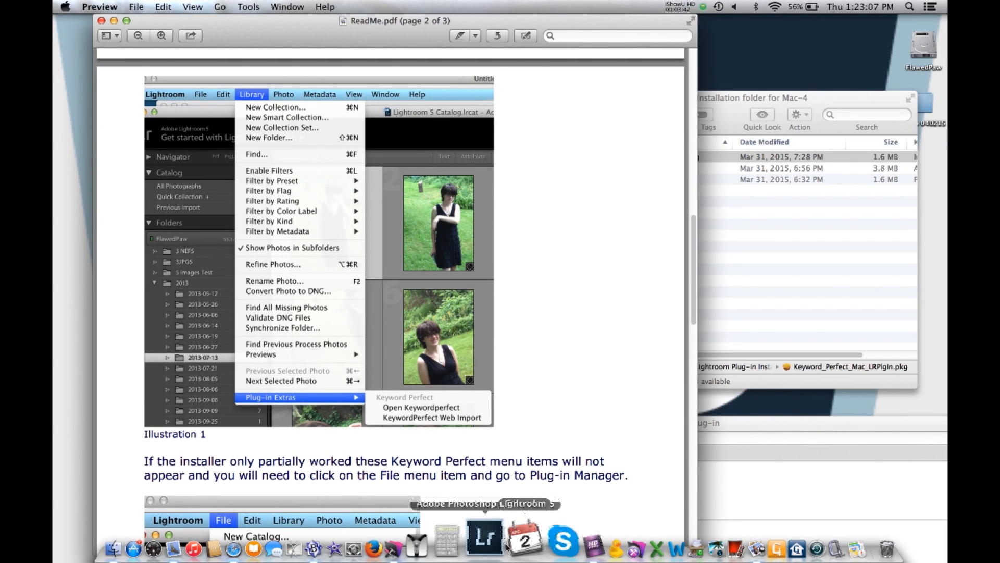
- Launch Lightroom from the Dock to check the plug-in installation
click(488, 539)
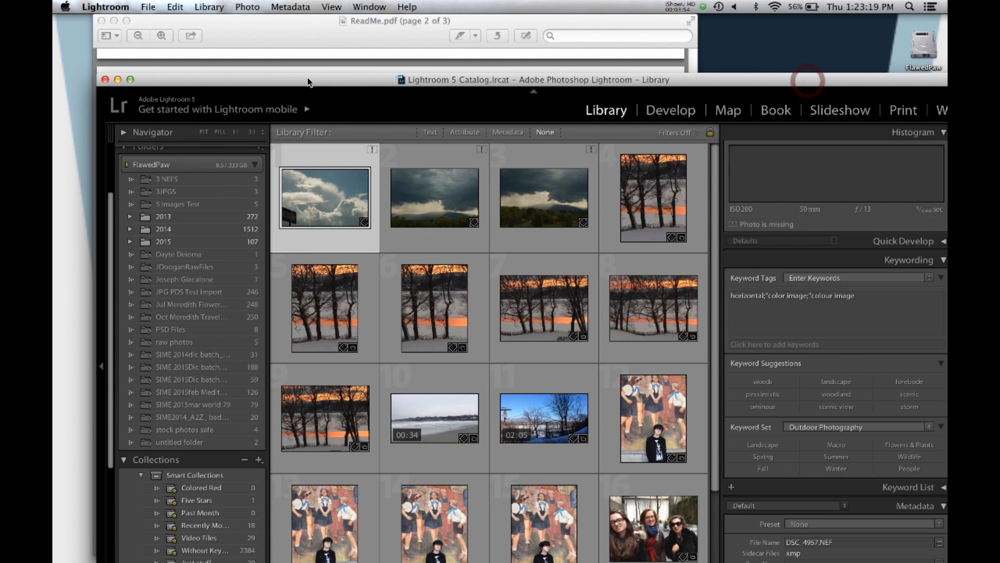
click(208, 7)
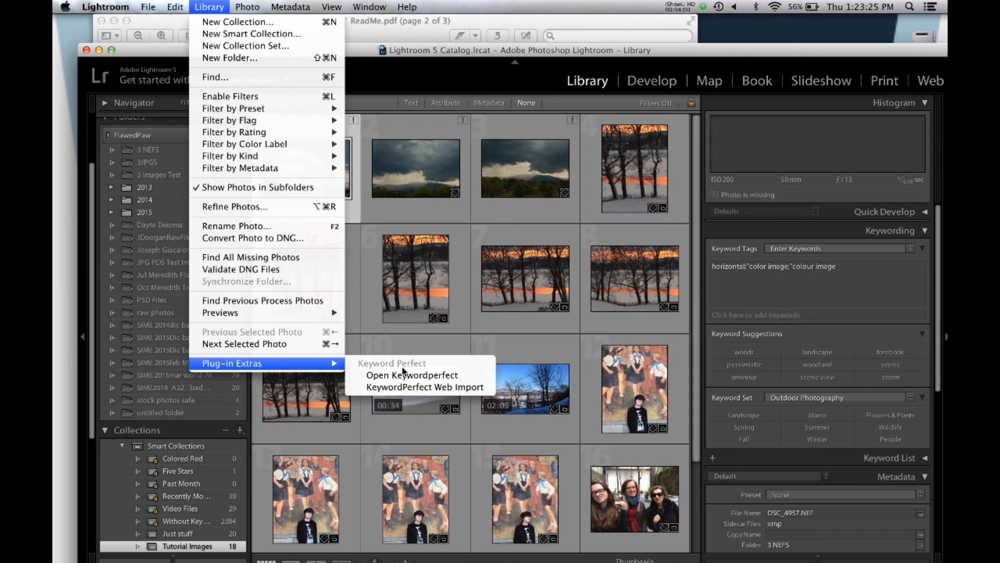
mouse_move(406, 376)
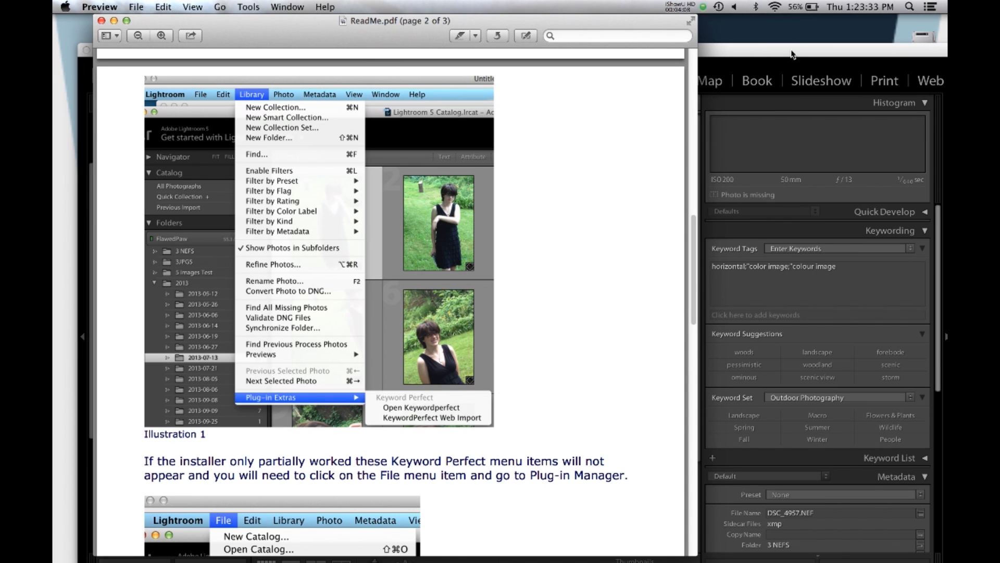
mouse_move(754, 63)
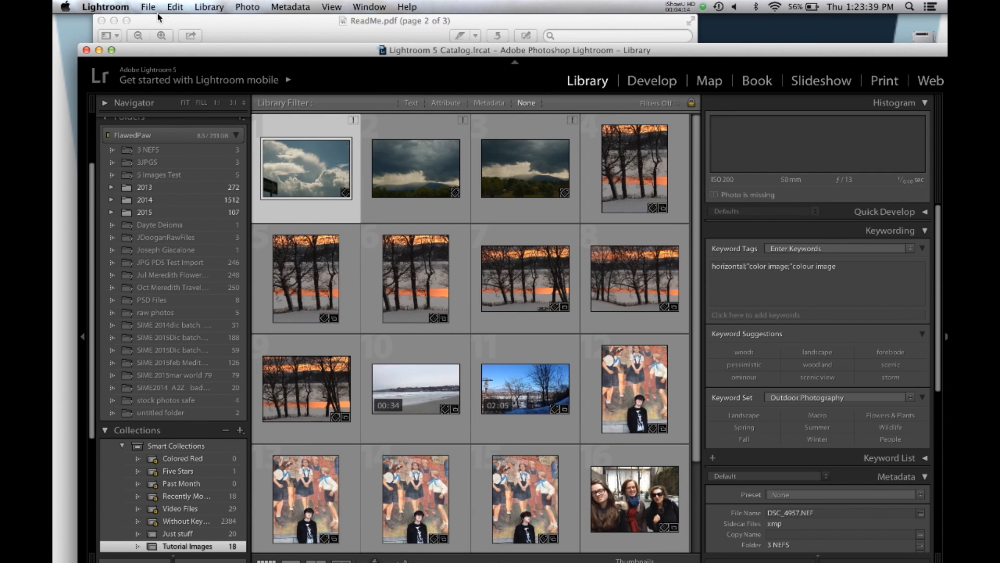
- In File > Plug-in Manager, remove the Keyword Perfect plug-in from the list
click(148, 6)
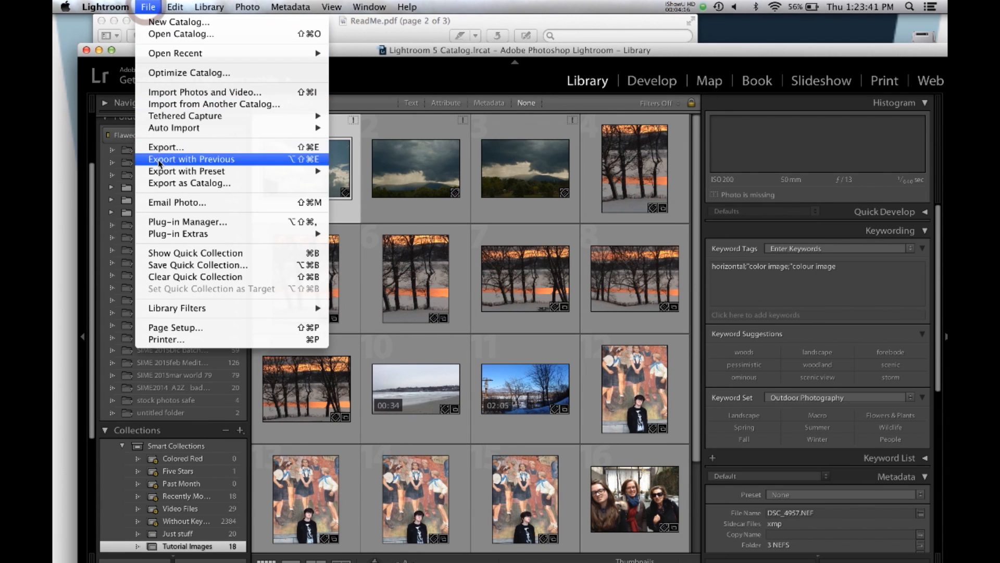
mouse_move(182, 221)
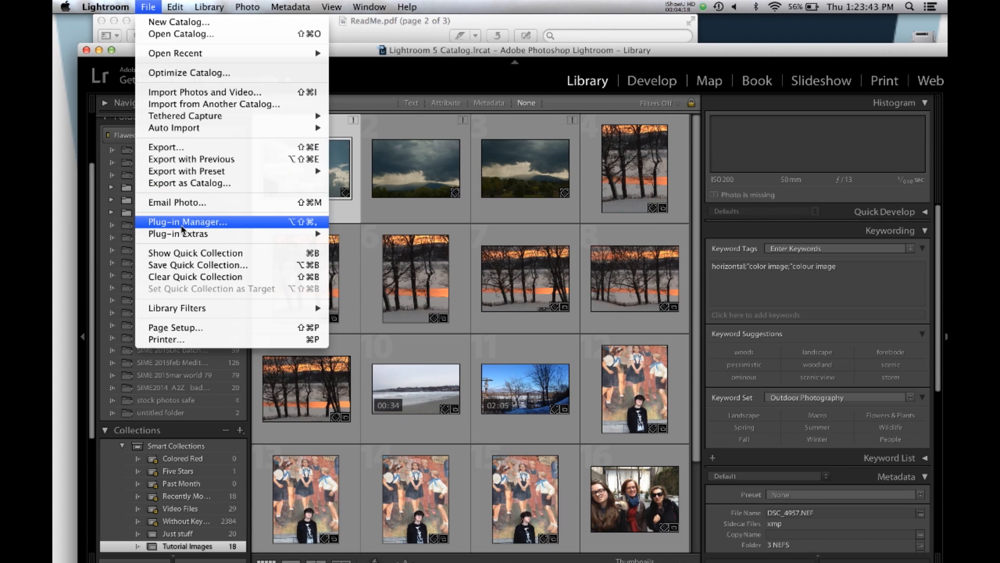
click(187, 221)
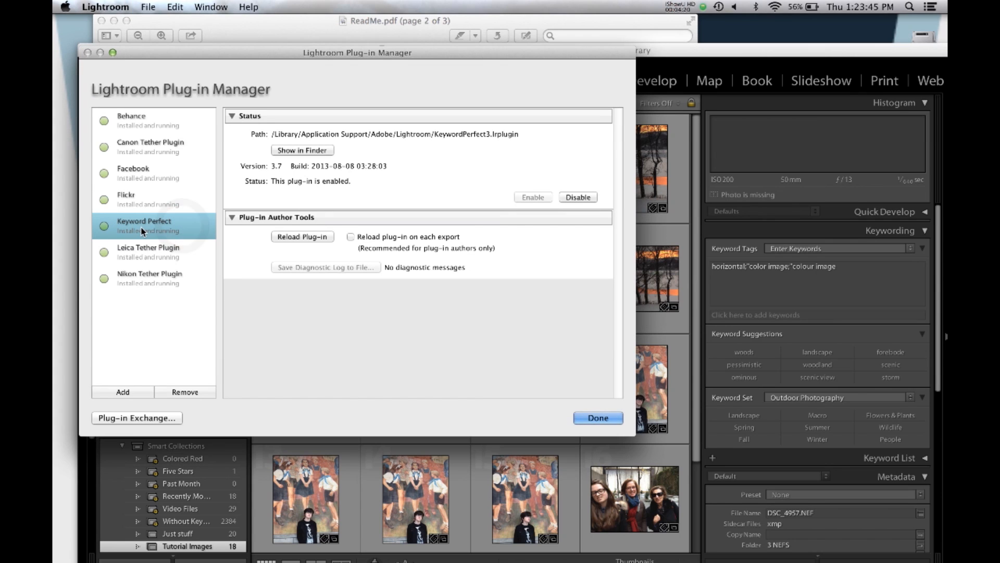
mouse_move(180, 353)
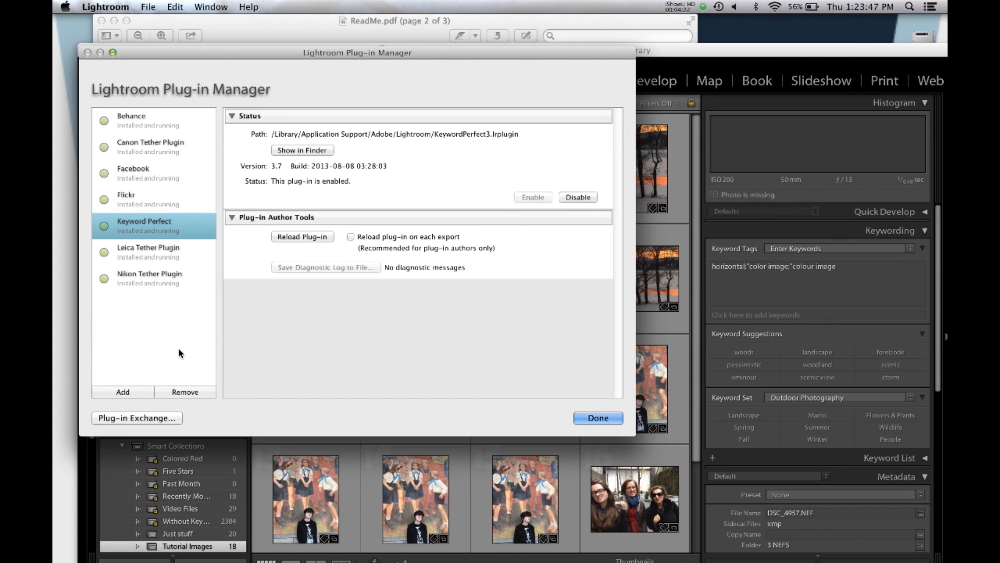
click(186, 391)
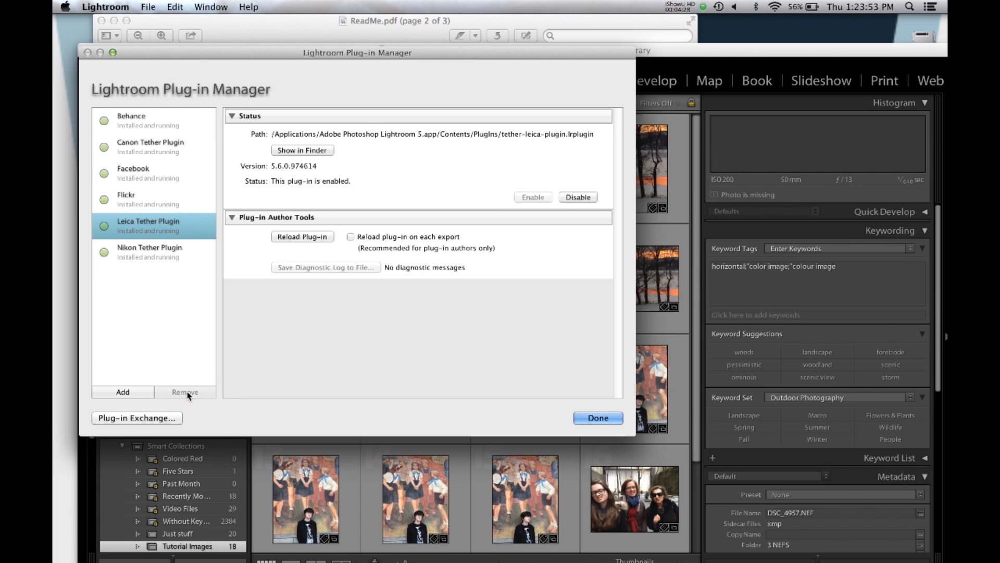
mouse_move(236, 331)
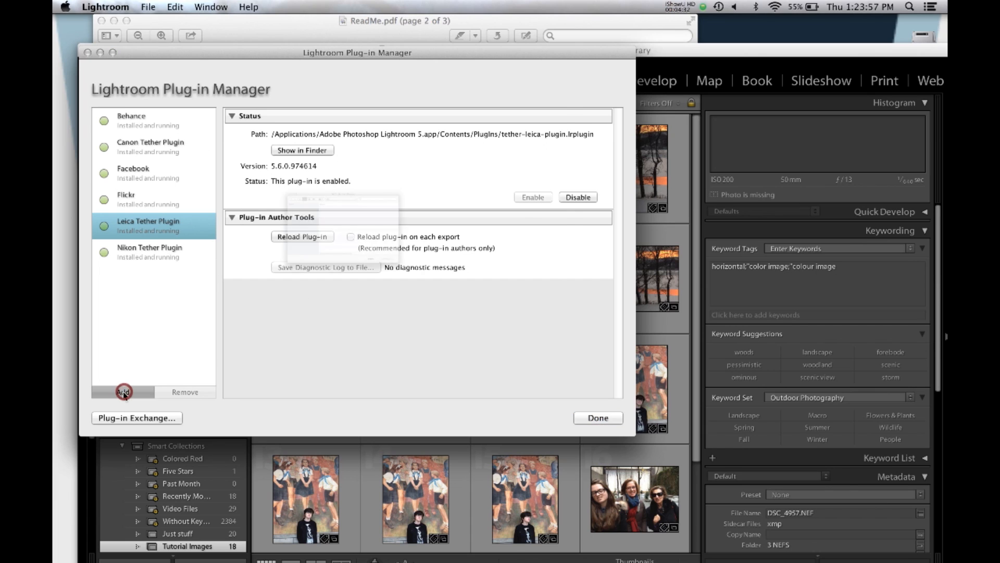
- Add a plug-in from disk, navigating from the FlawedPaw home folder into Library/Application Support/Adobe
click(123, 392)
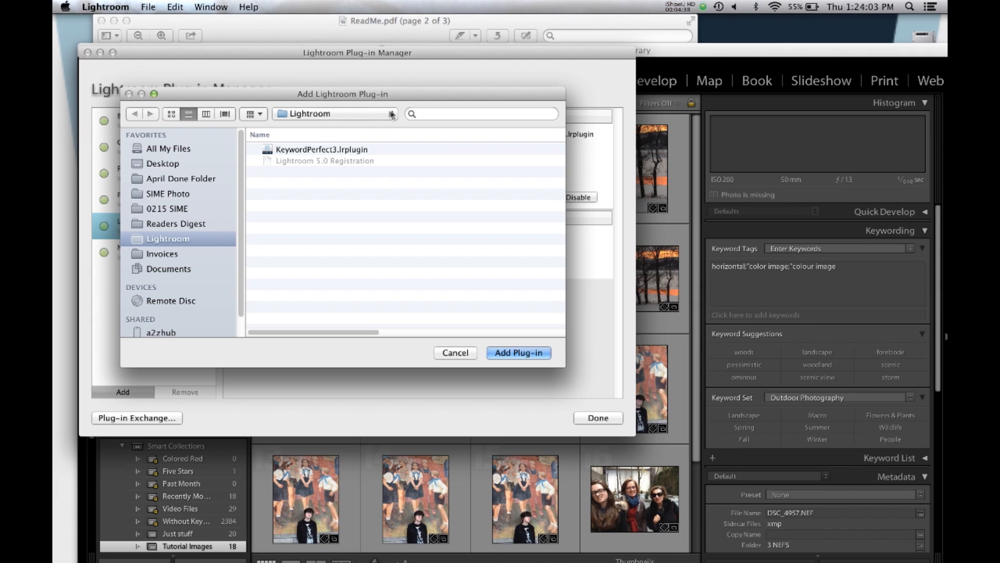
click(333, 114)
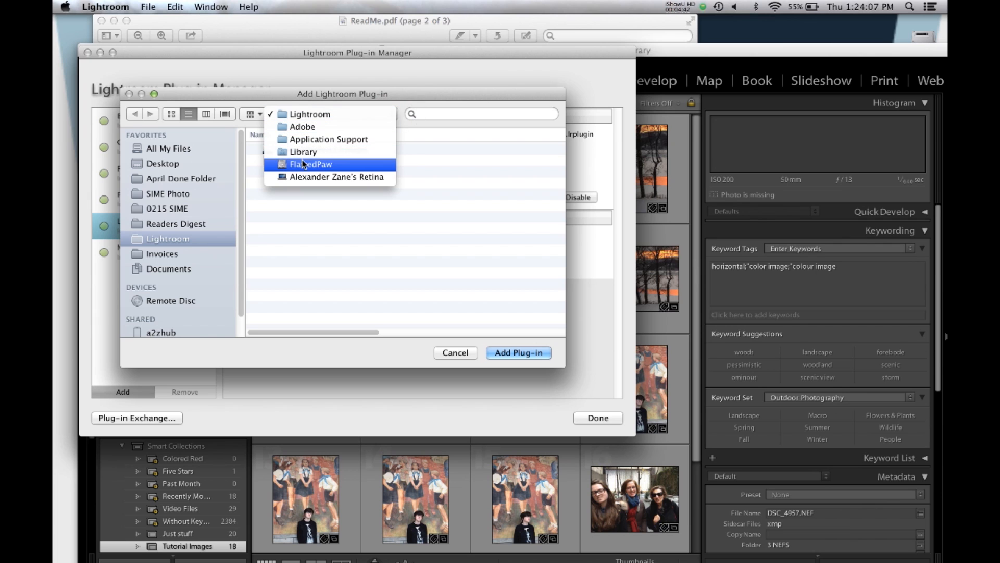
click(312, 165)
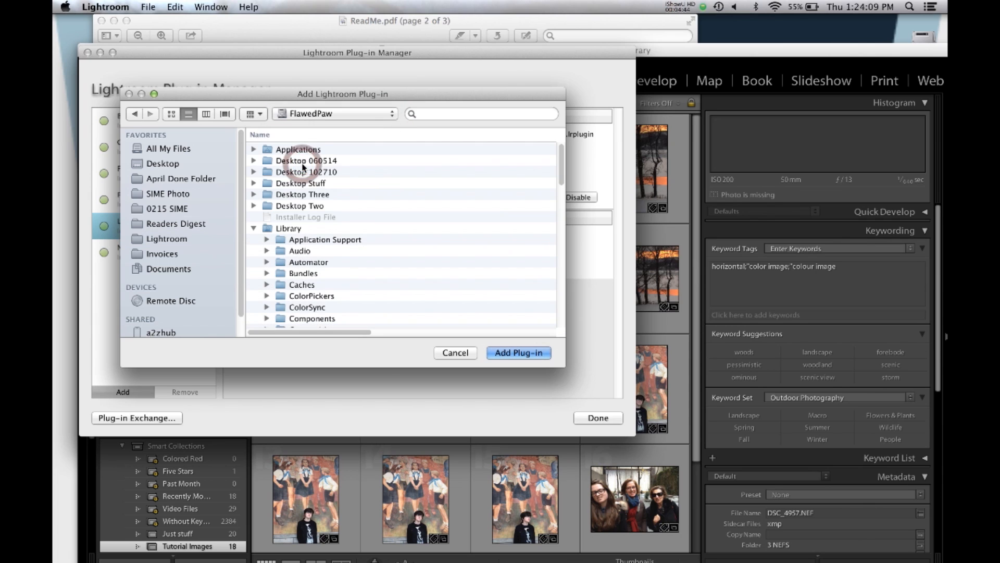
click(253, 228)
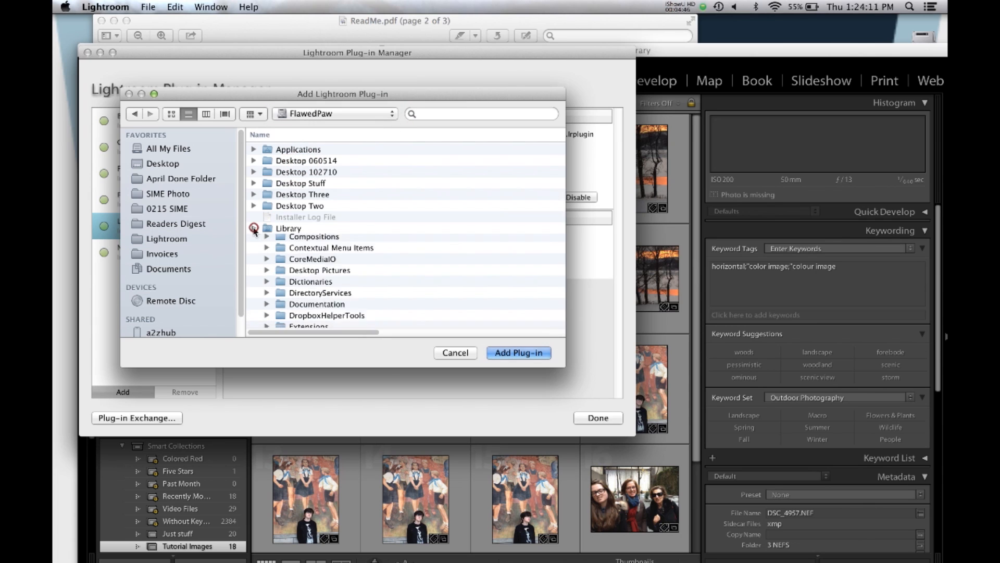
double_click(289, 228)
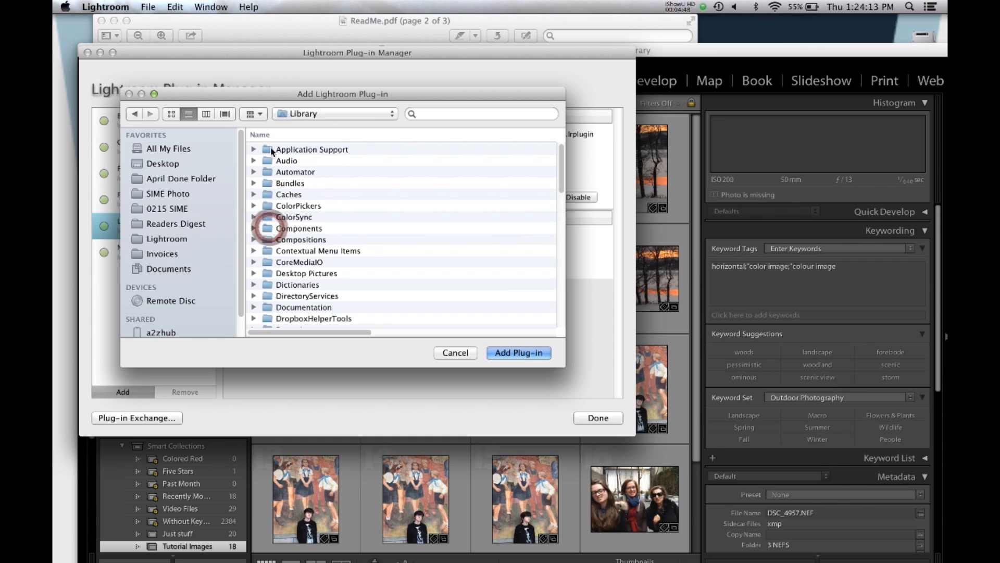
double_click(313, 150)
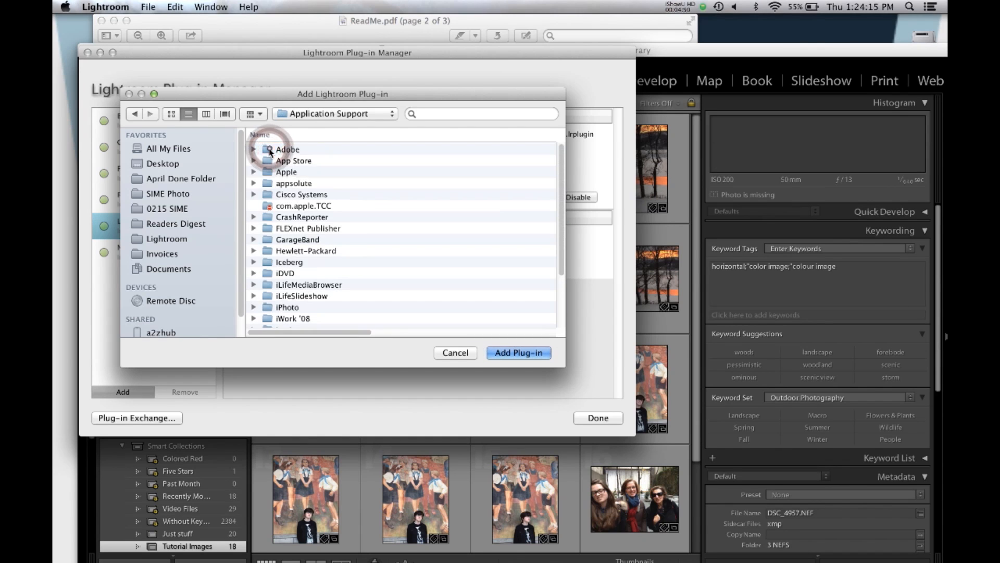
double_click(288, 150)
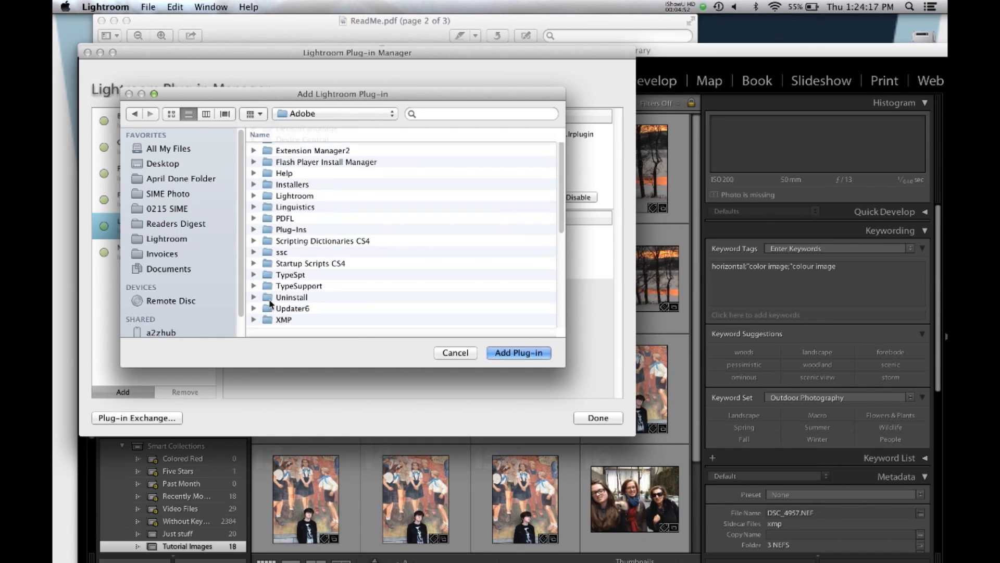
- Select KeywordPerfect3.lrplugin in the Lightroom folder, add it, and close the Plug-in Manager
click(294, 198)
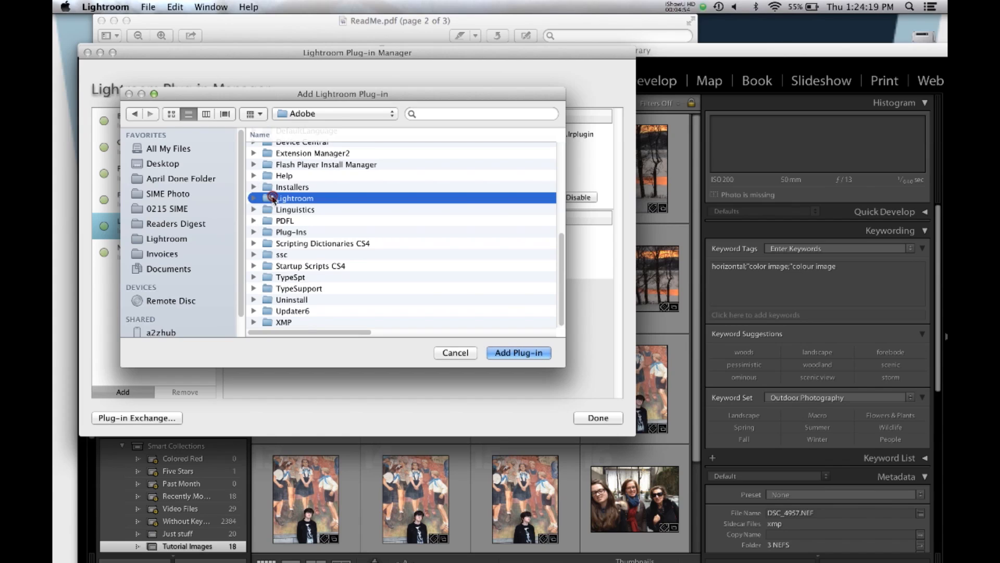
double_click(294, 198)
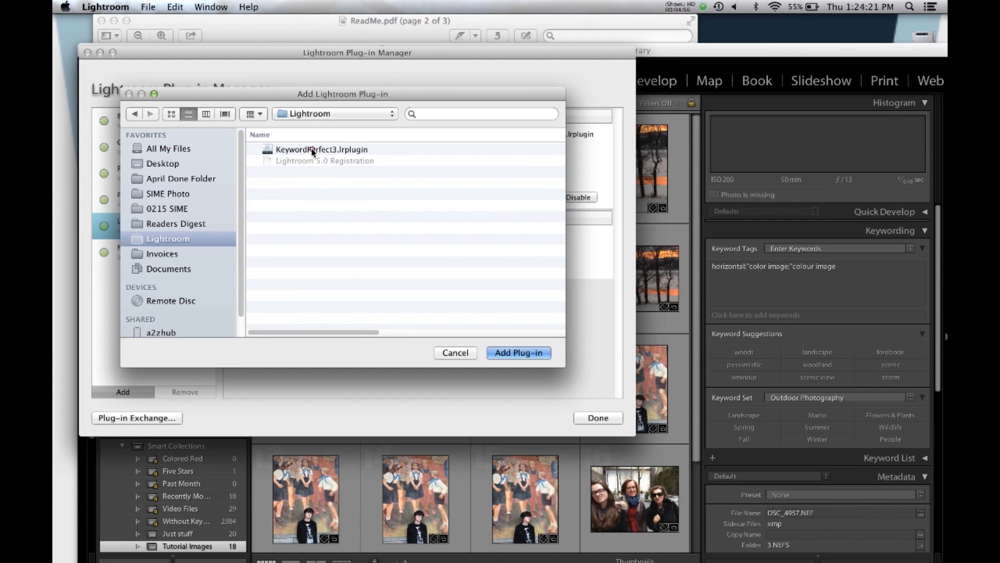
click(314, 150)
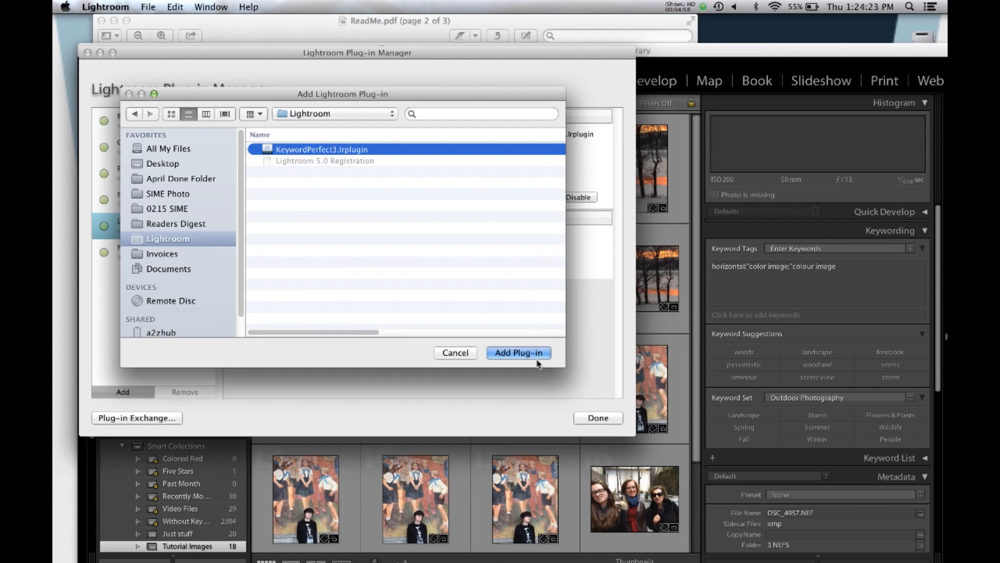
click(518, 352)
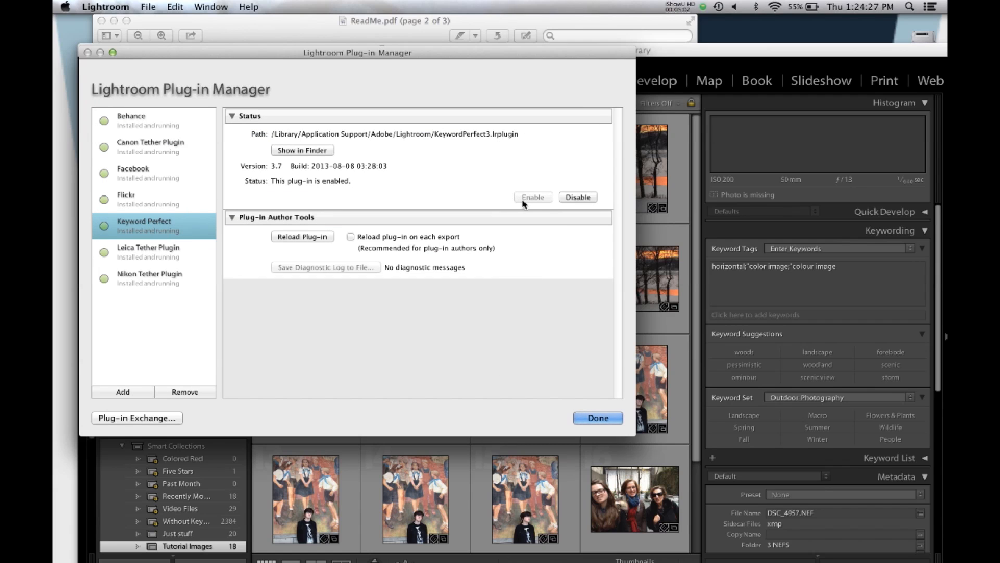
mouse_move(644, 347)
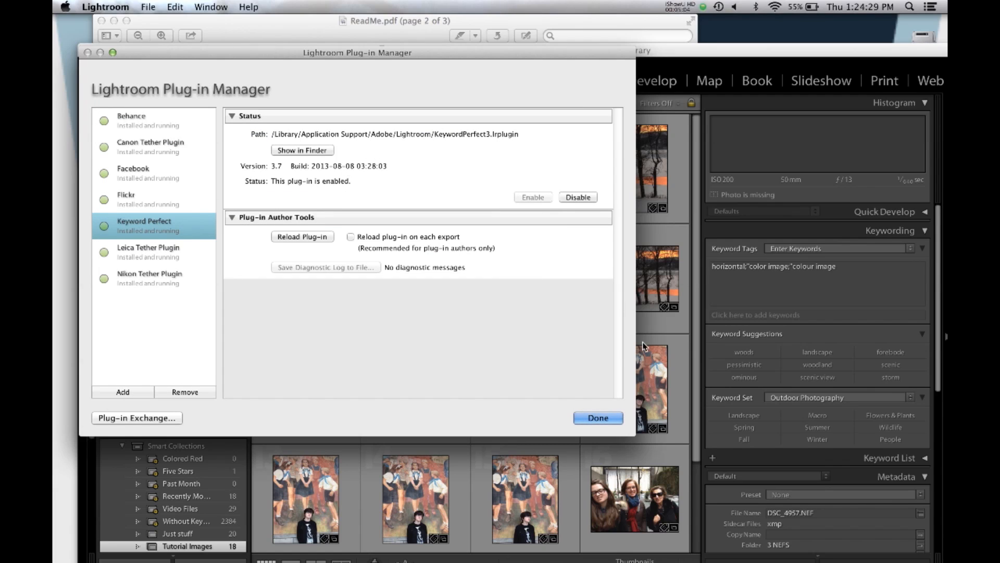
click(598, 417)
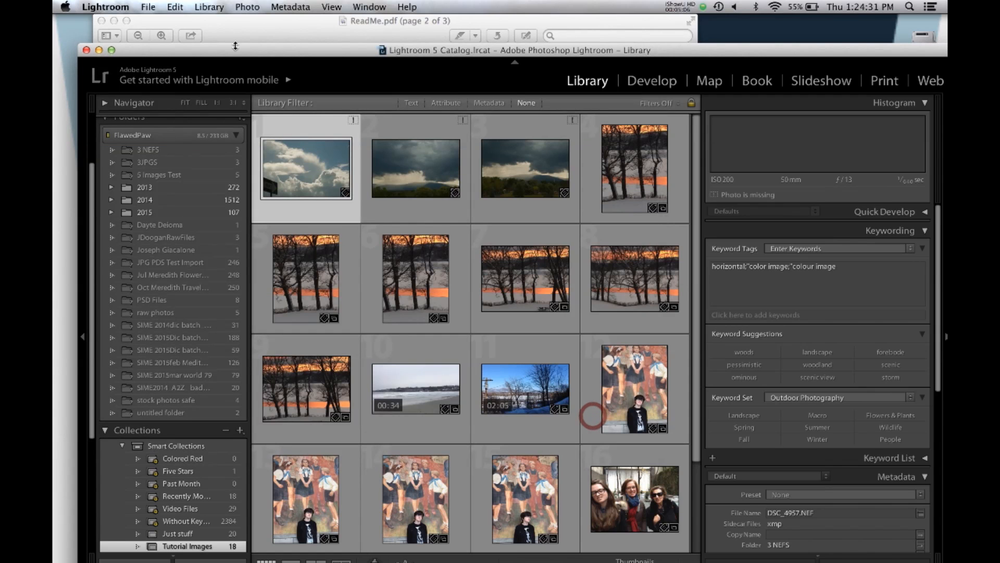
- Launch Keyword Perfect from Library > Plug-in Extras > Open Keywordperfect
click(208, 6)
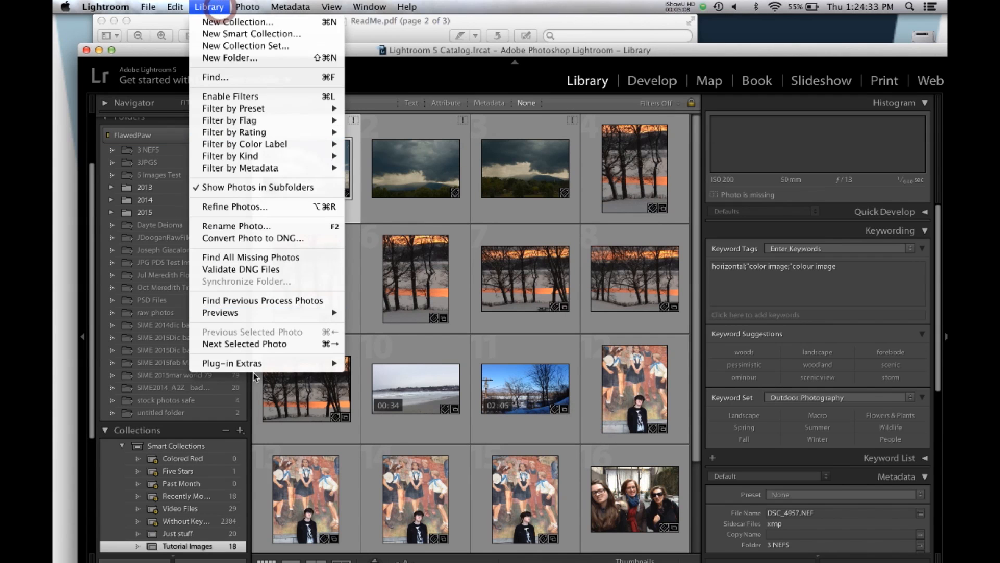
mouse_move(232, 362)
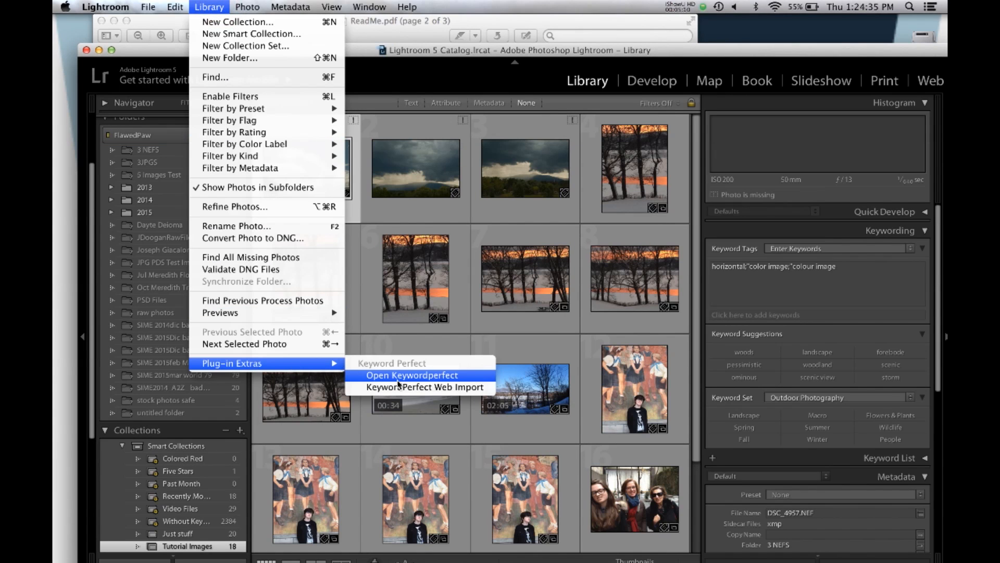
mouse_move(404, 386)
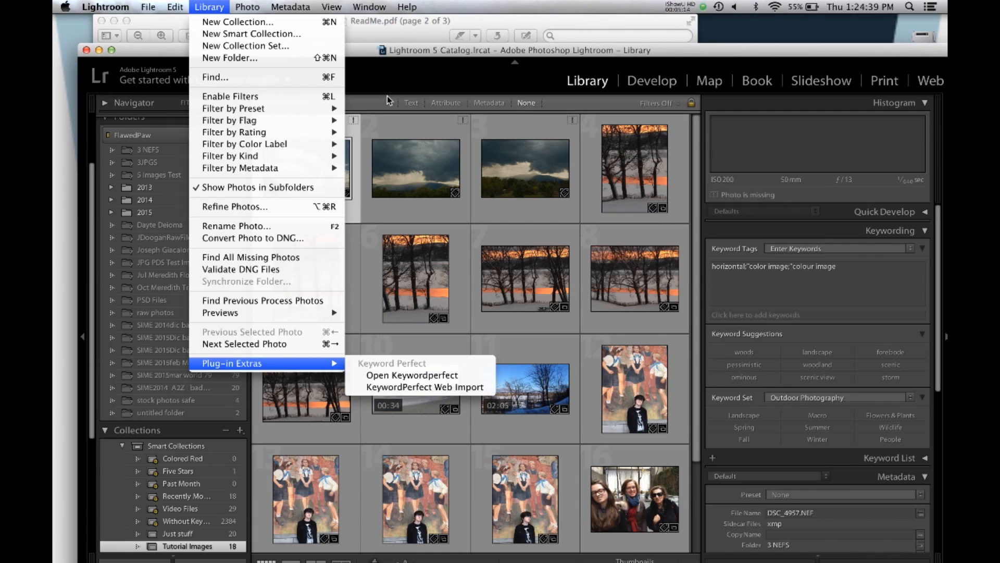
mouse_move(407, 379)
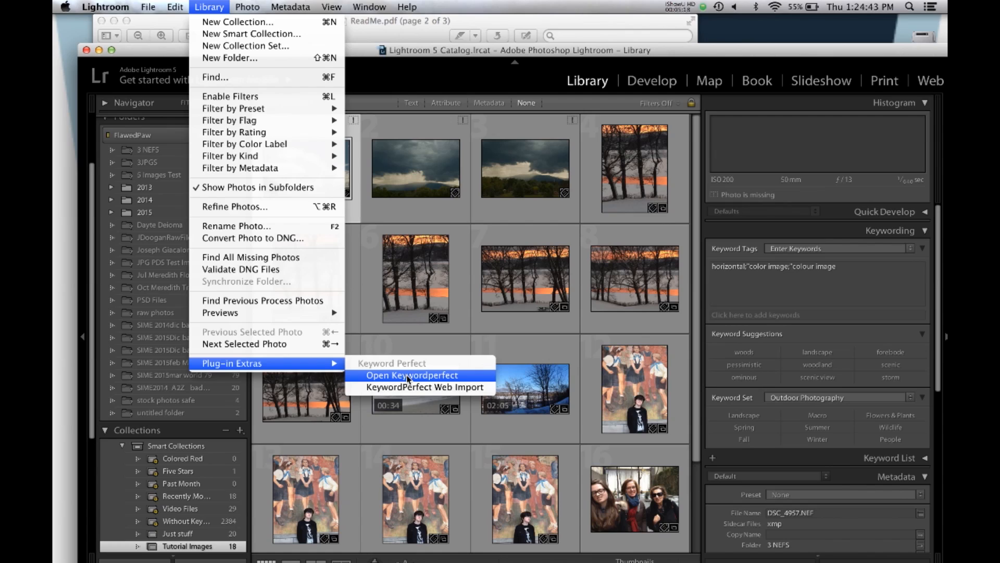
click(413, 375)
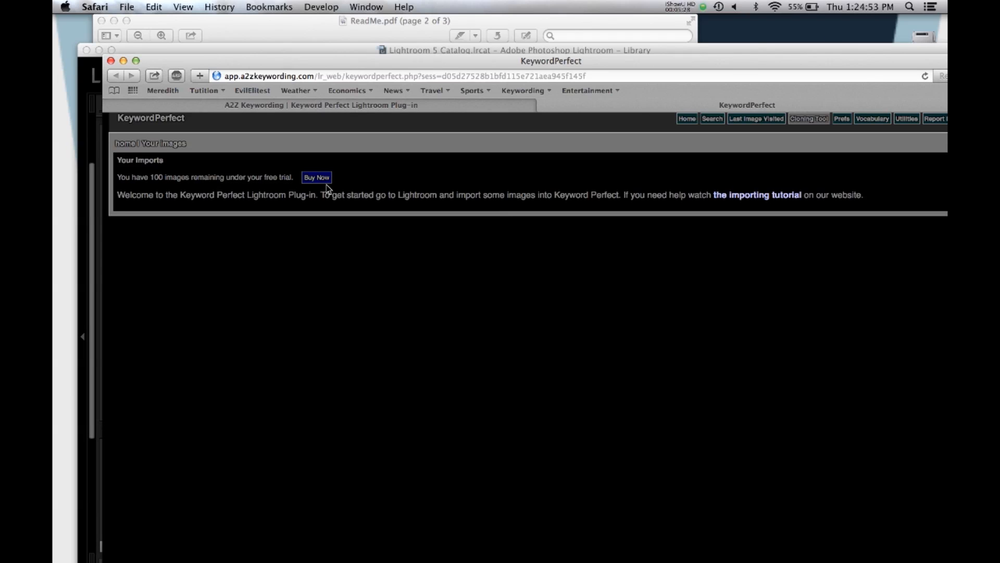
mouse_move(557, 192)
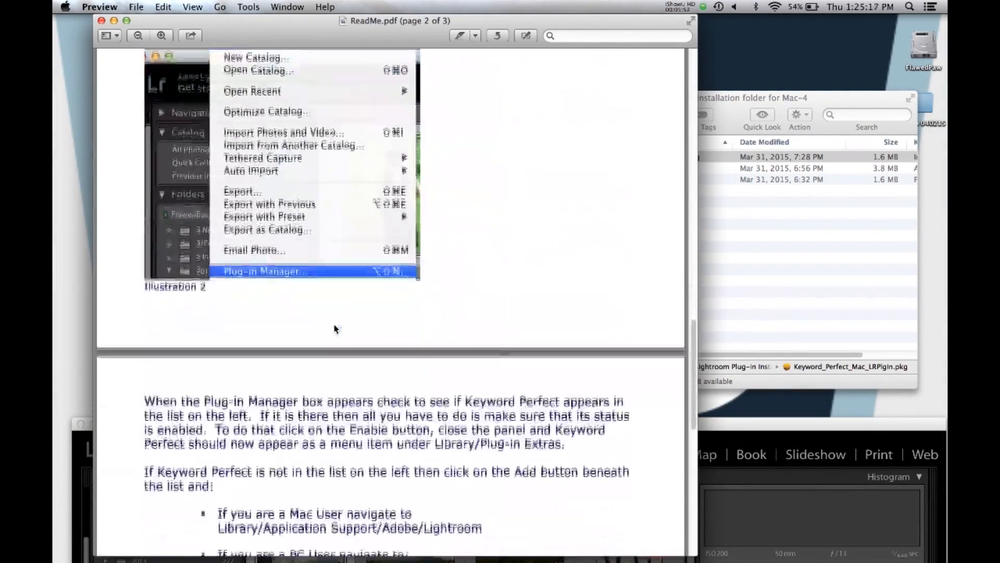
- Scroll the ReadMe to page 3 to read the Mac and PC plug-in folder paths
scroll(down, 3)
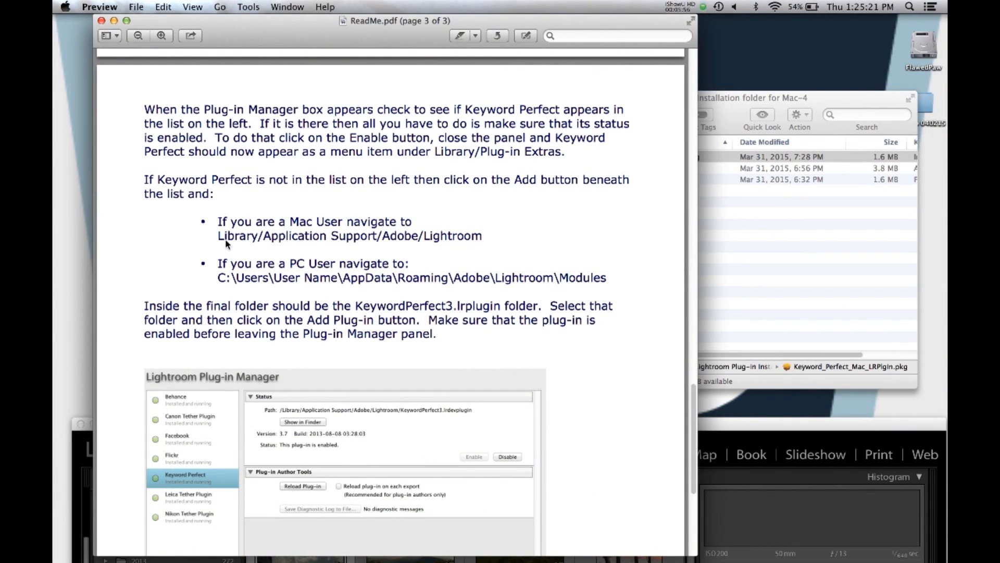
mouse_move(238, 240)
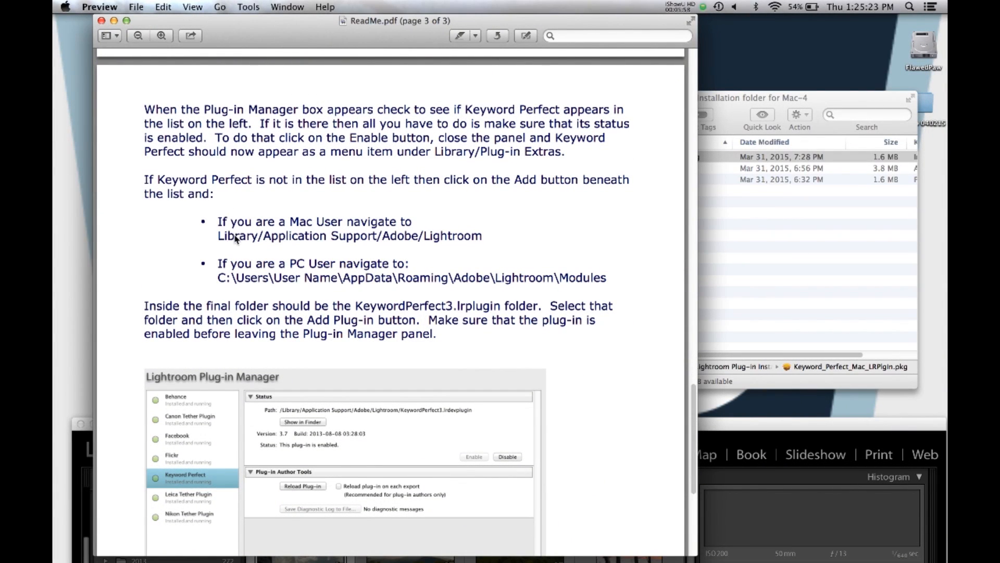
mouse_move(369, 245)
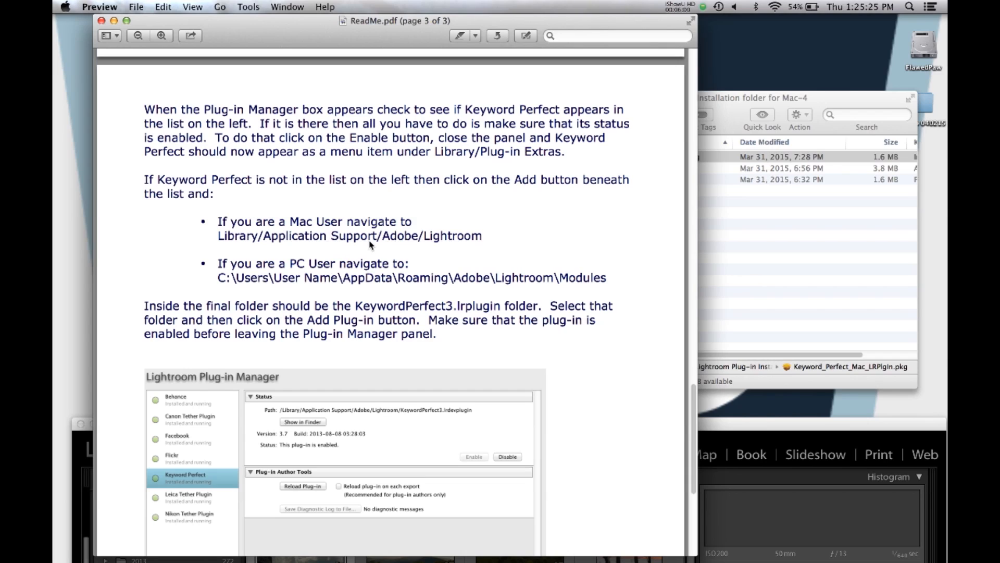
mouse_move(288, 267)
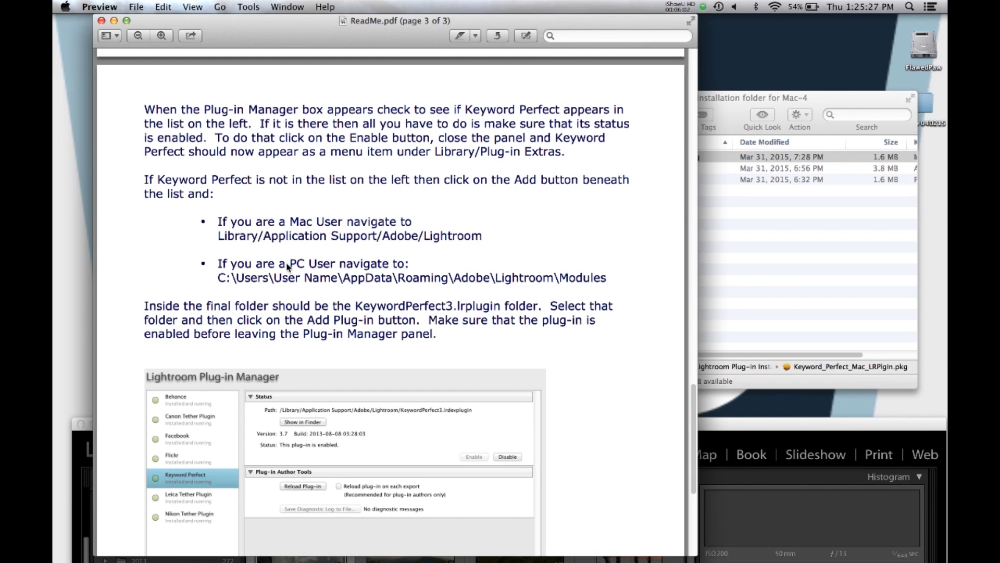
mouse_move(244, 285)
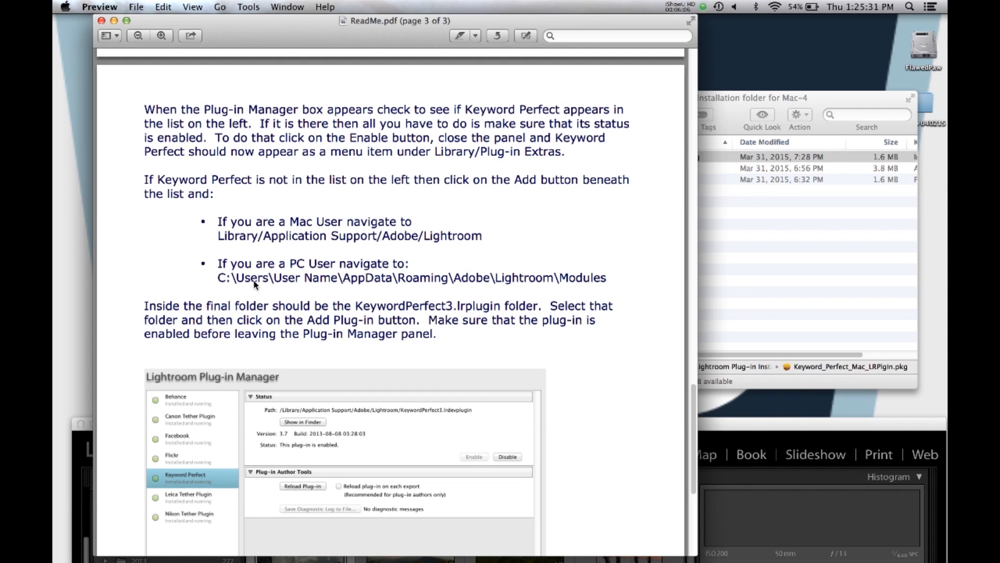
mouse_move(302, 284)
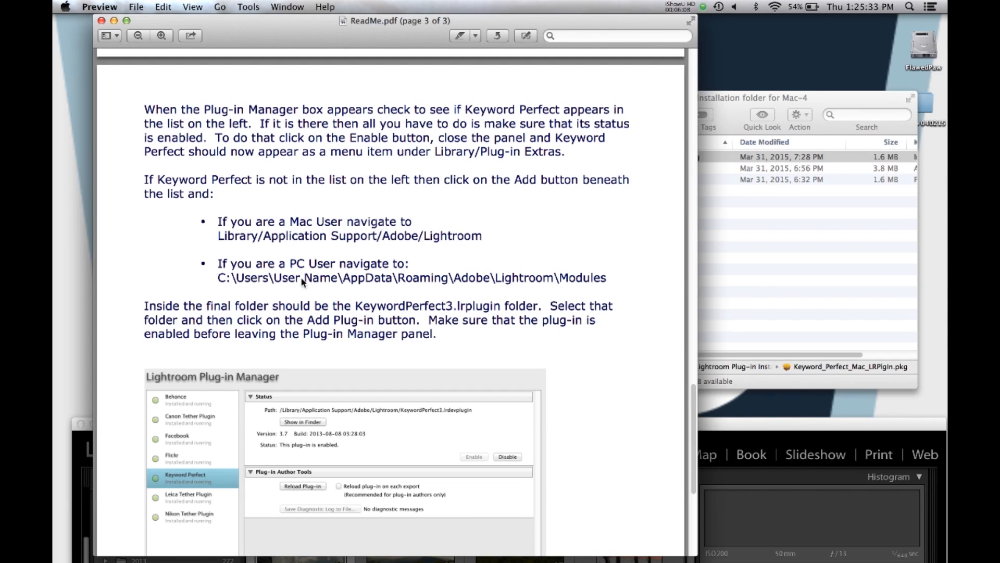
mouse_move(379, 281)
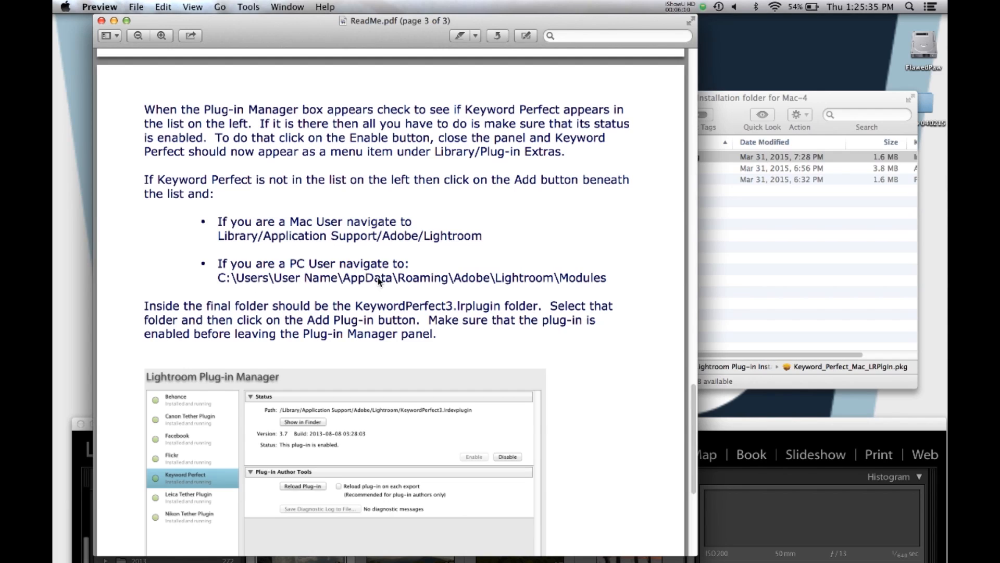
mouse_move(535, 289)
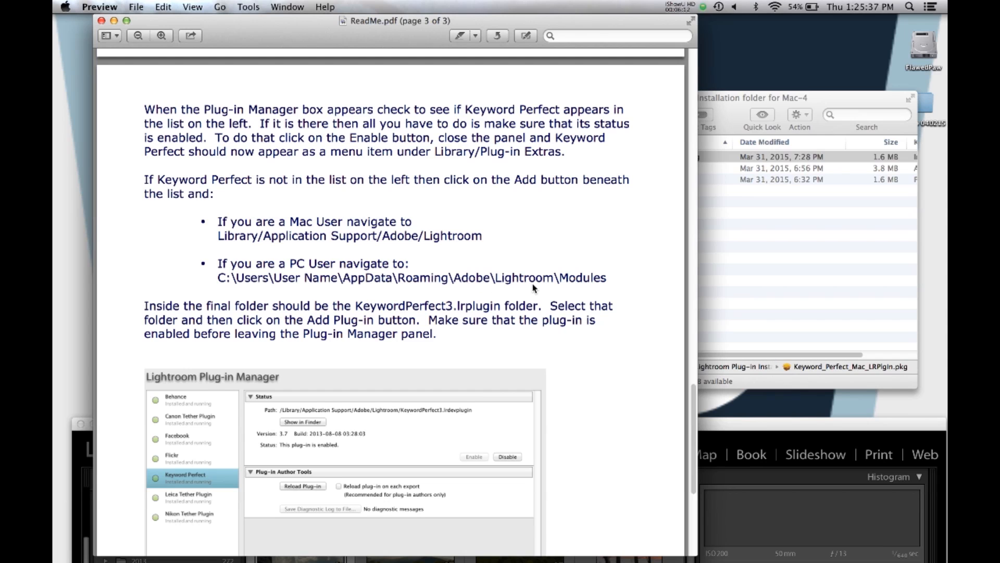
mouse_move(449, 311)
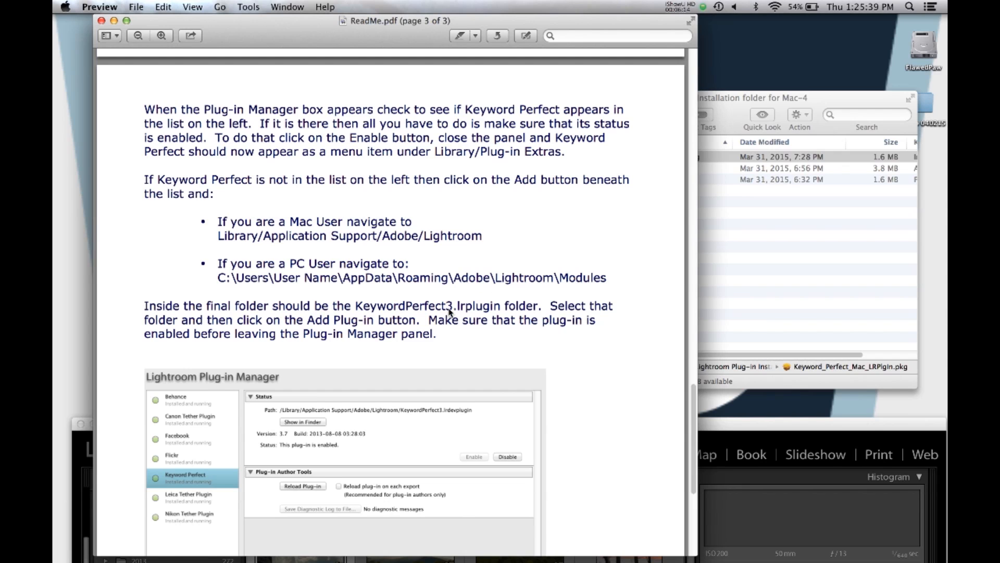
scroll(down, 3)
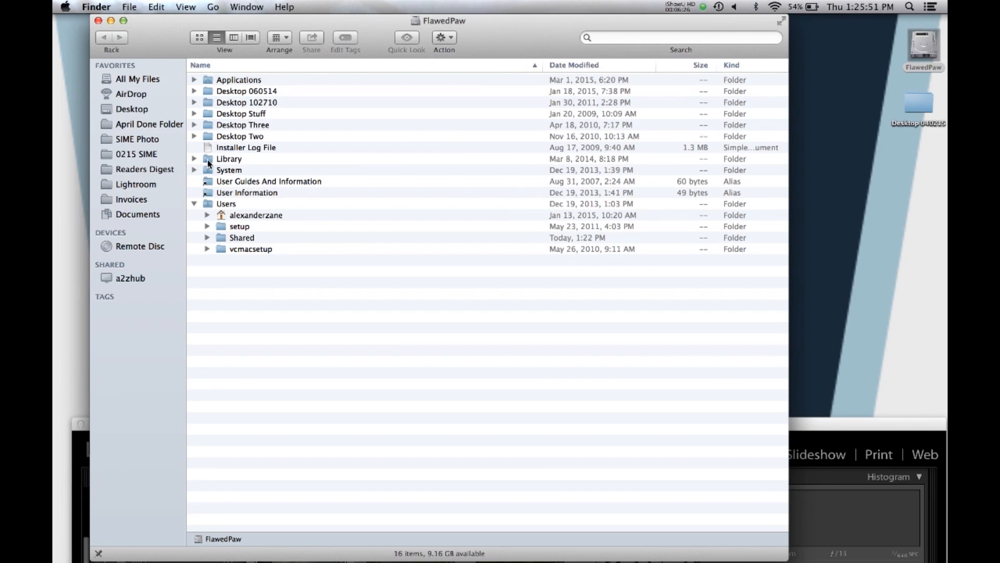
- Navigate Library › Application Support › Adobe and confirm KeywordPerfect3.lrplugin sits in the Lightroom folder
double_click(229, 159)
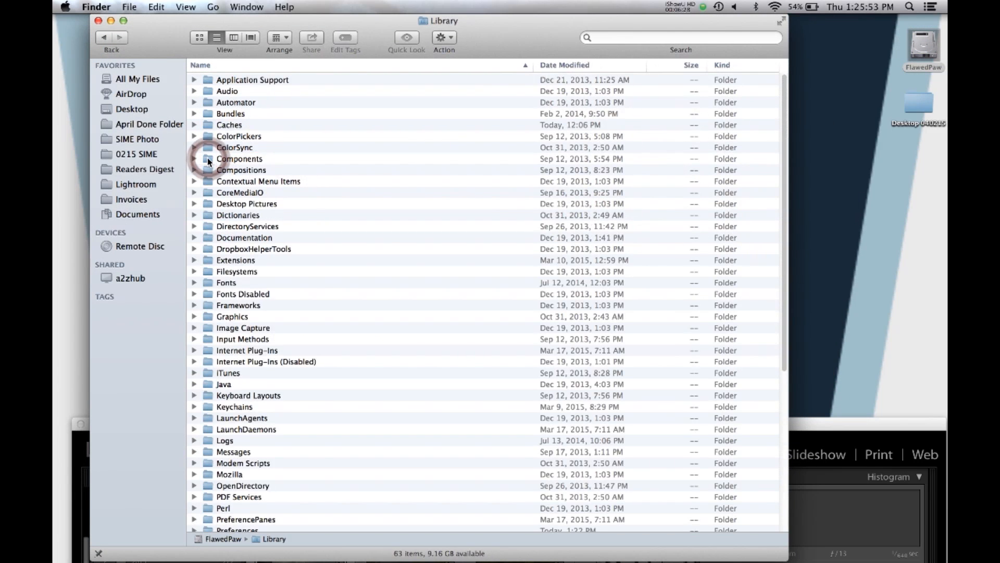
double_click(251, 79)
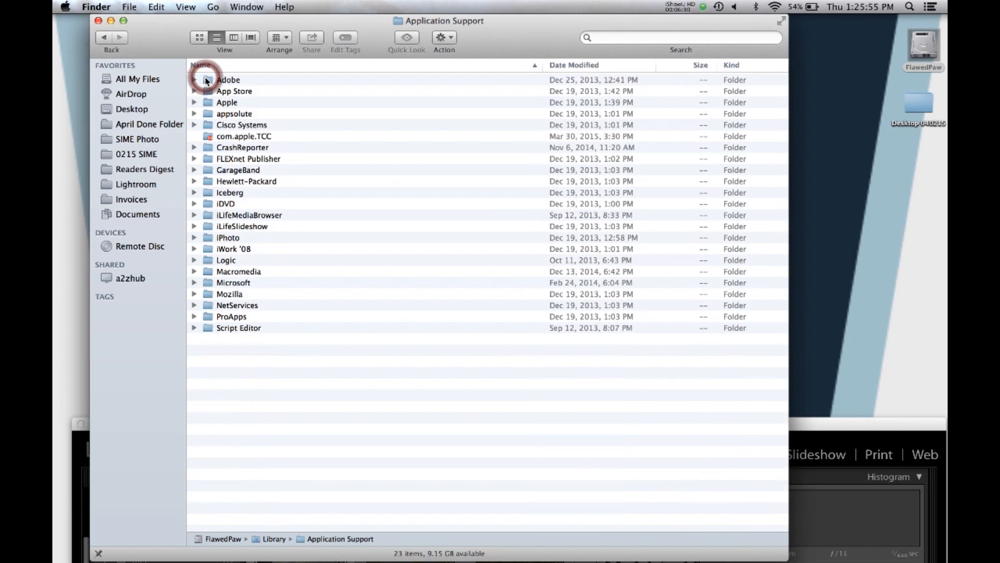
double_click(228, 80)
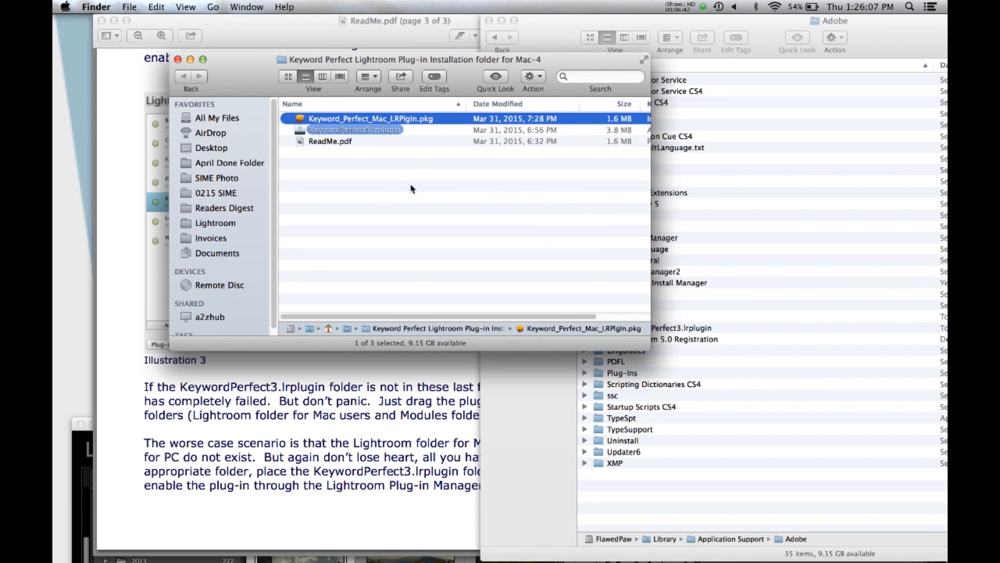
click(584, 317)
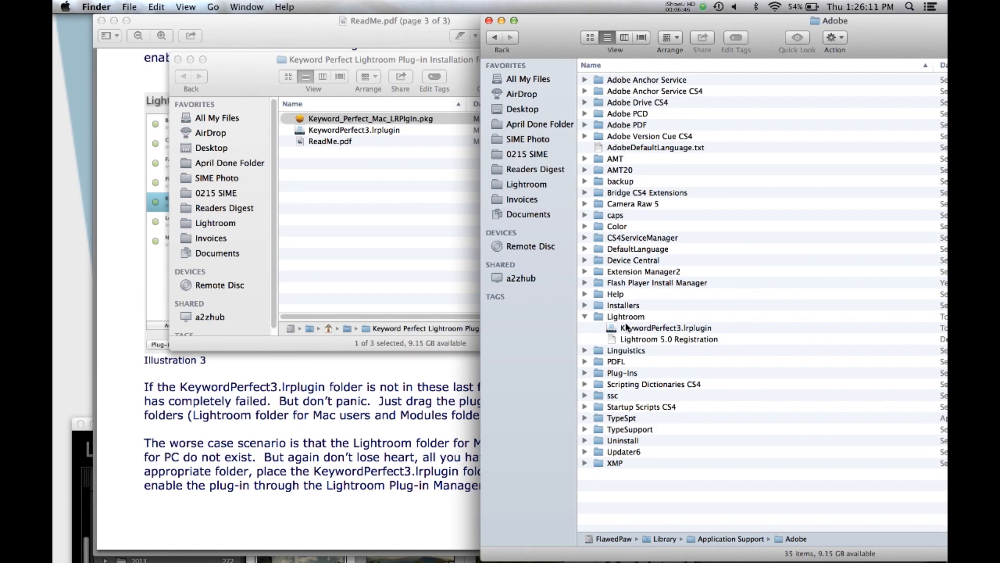
mouse_move(129, 484)
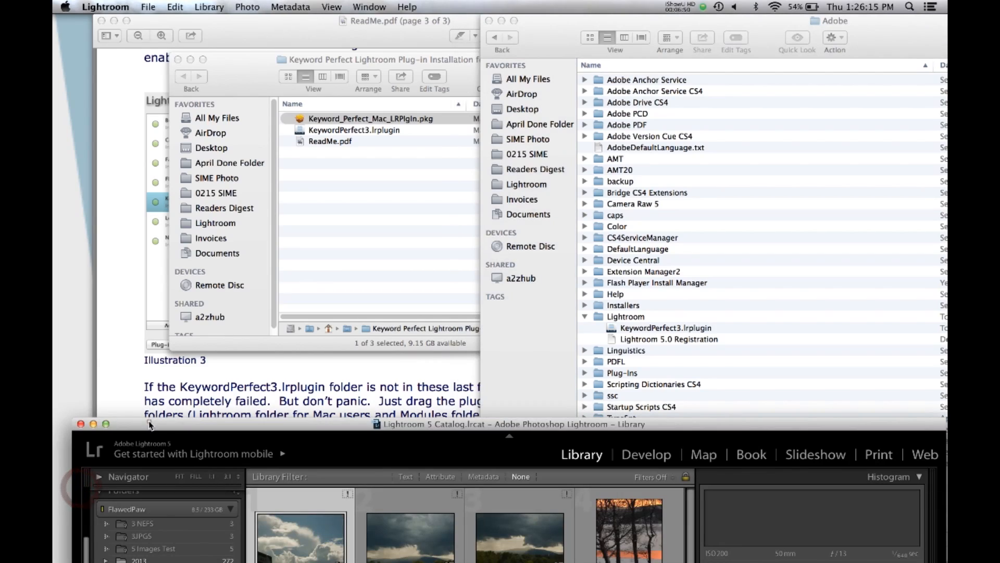
- Bring Lightroom forward and reach the Plug-in Manager command via the File menu
click(208, 7)
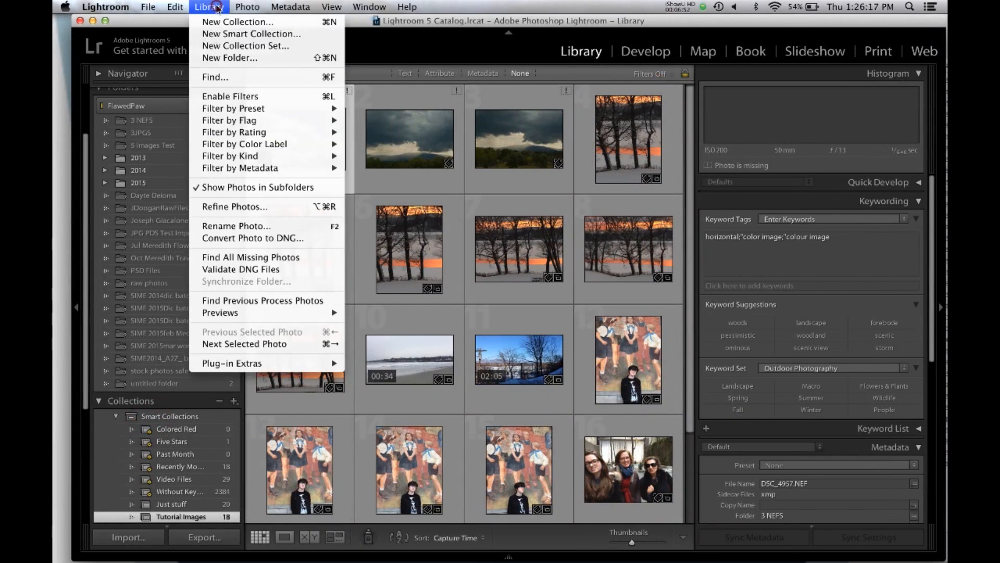
click(90, 7)
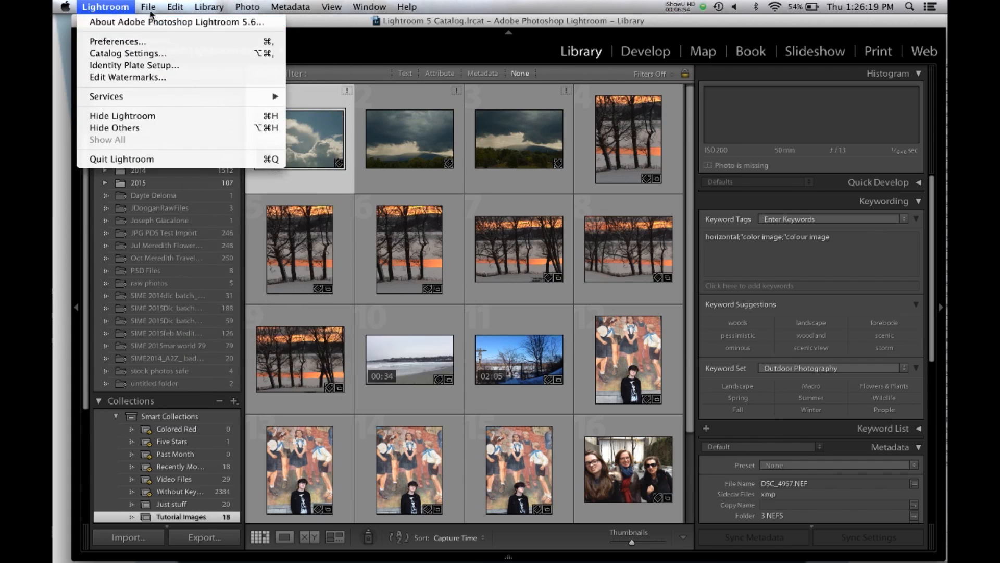
click(149, 6)
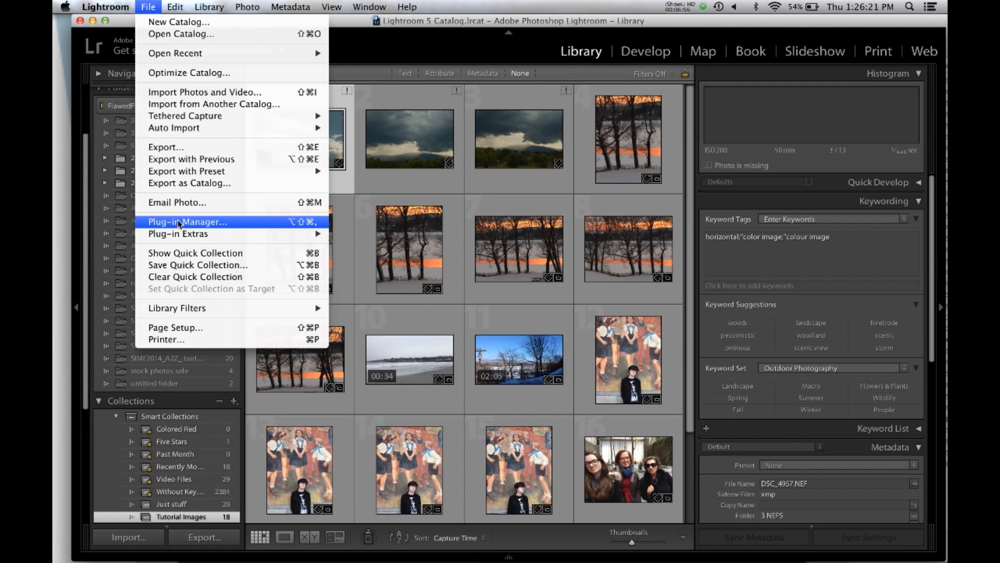